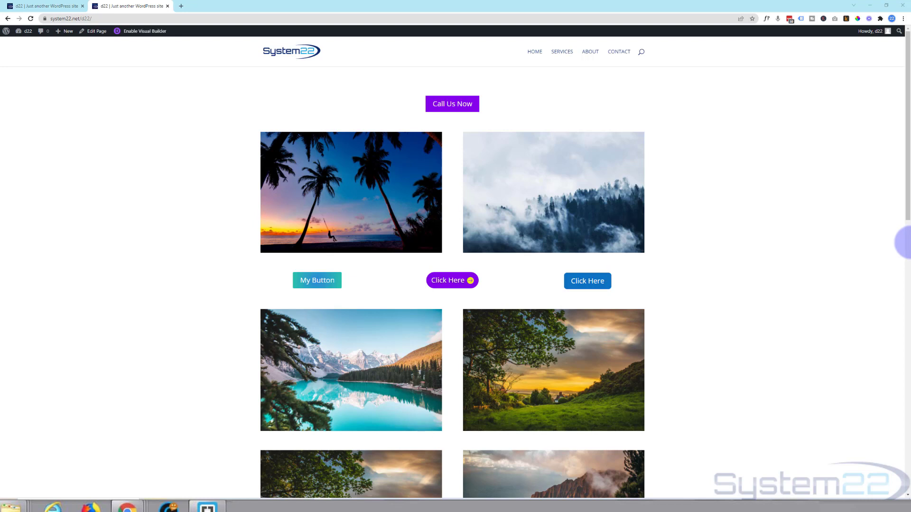
mouse_move(905, 152)
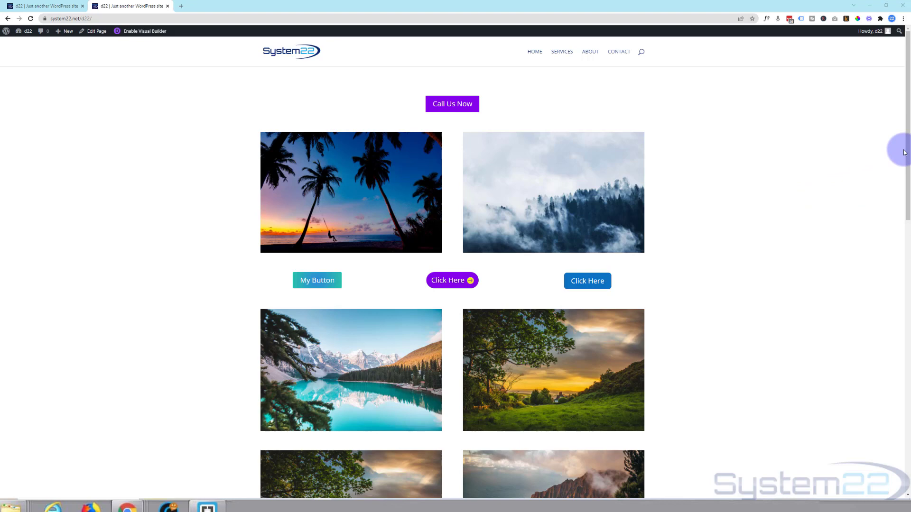
Step: Scroll the demo front page down to its default footer
scroll(down, 3)
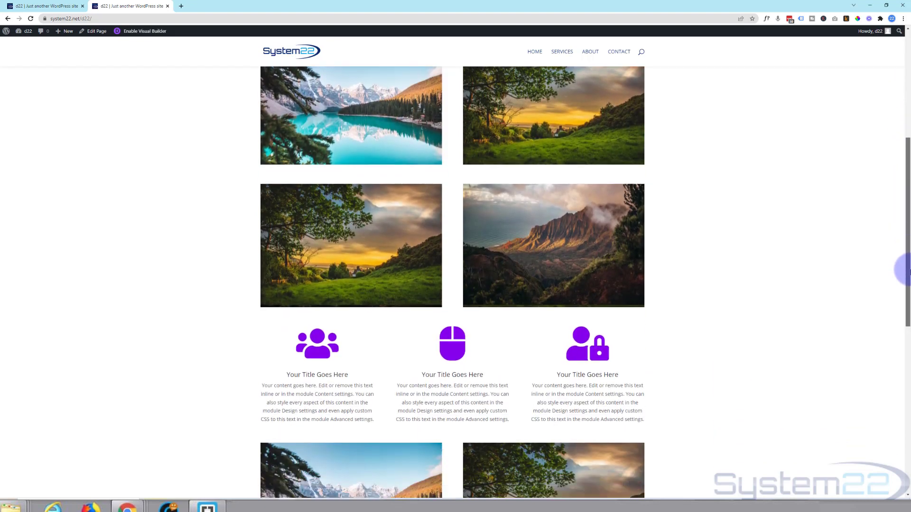
scroll(down, 3)
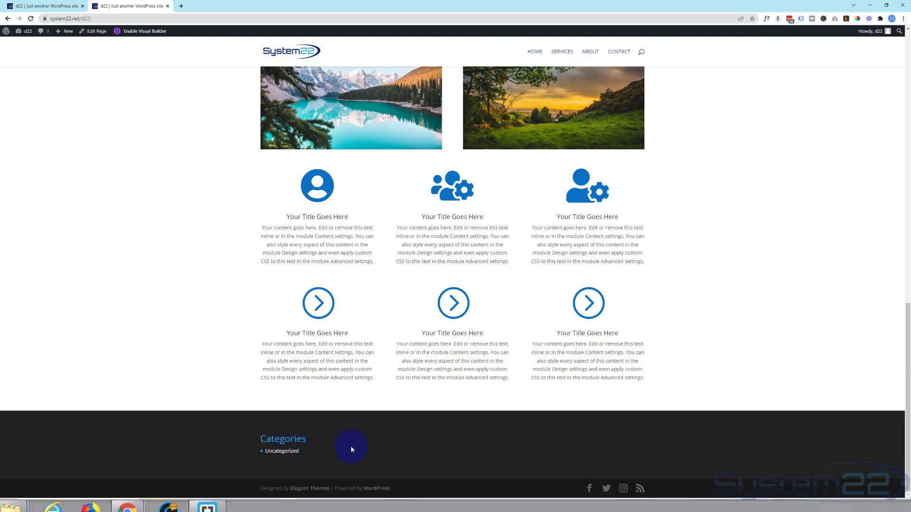
mouse_move(387, 445)
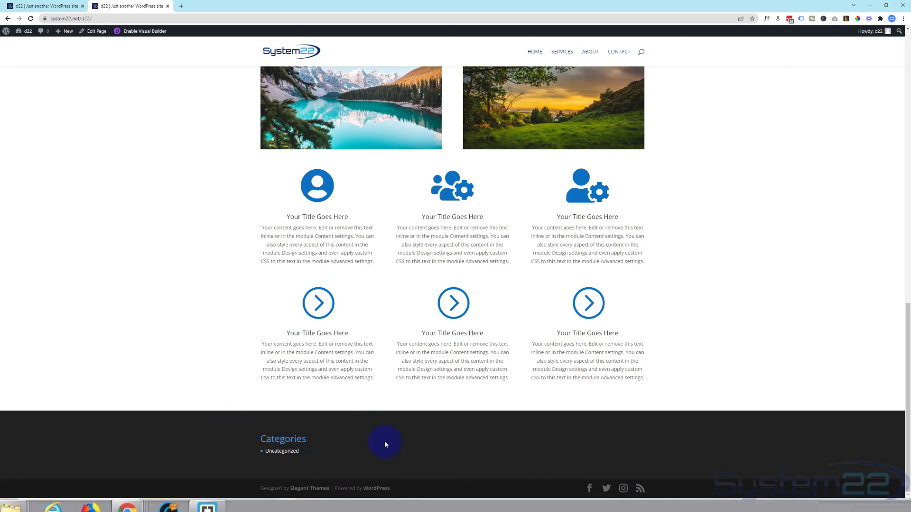
mouse_move(412, 503)
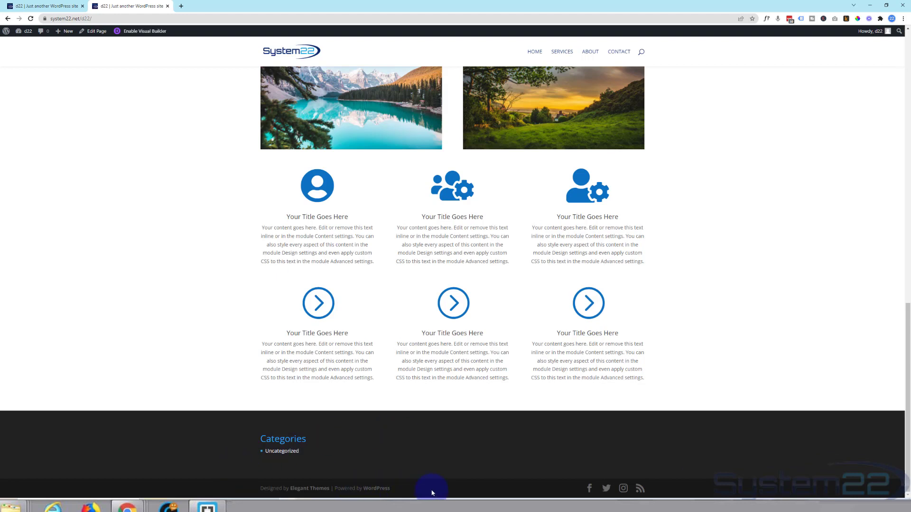
mouse_move(214, 3)
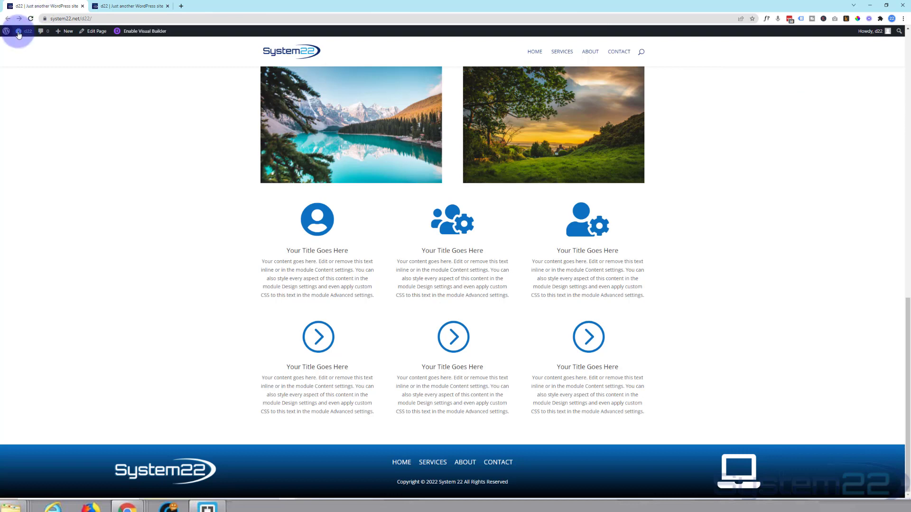
Step: Go from the site dashboard to the Divi Theme Builder
click(23, 32)
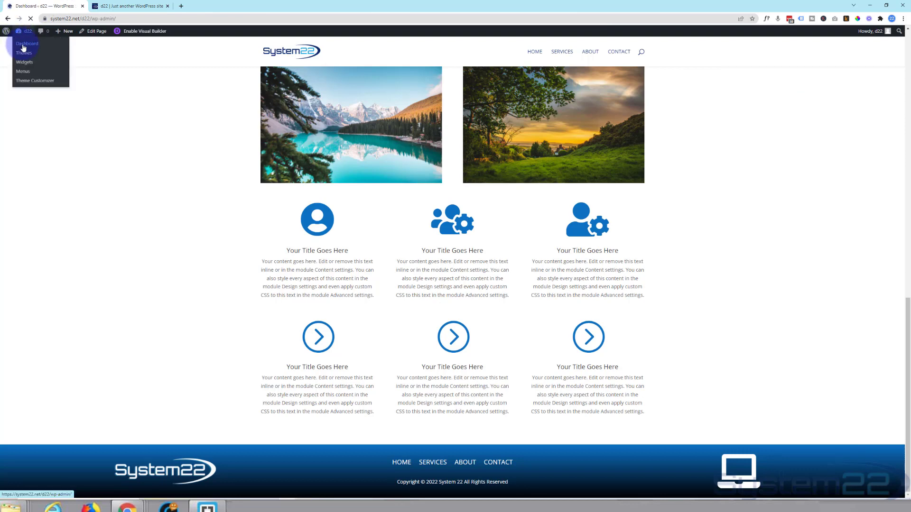
click(26, 43)
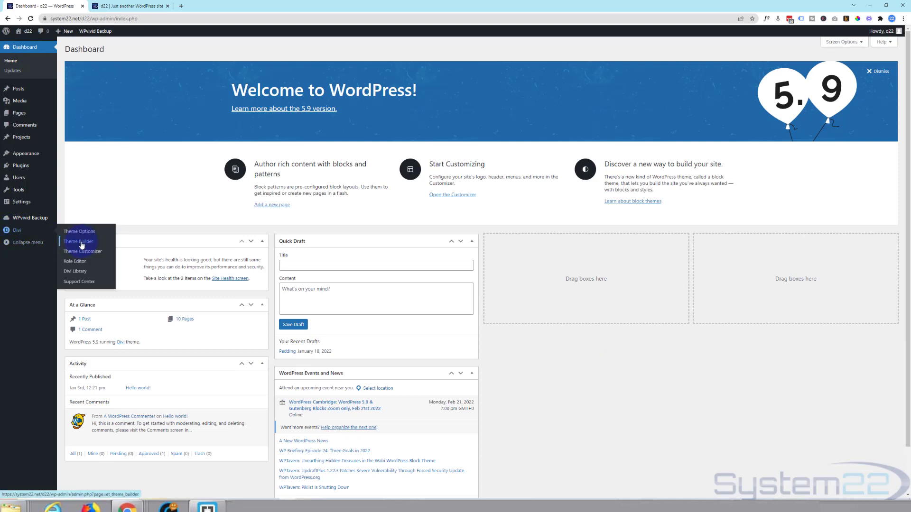
click(78, 242)
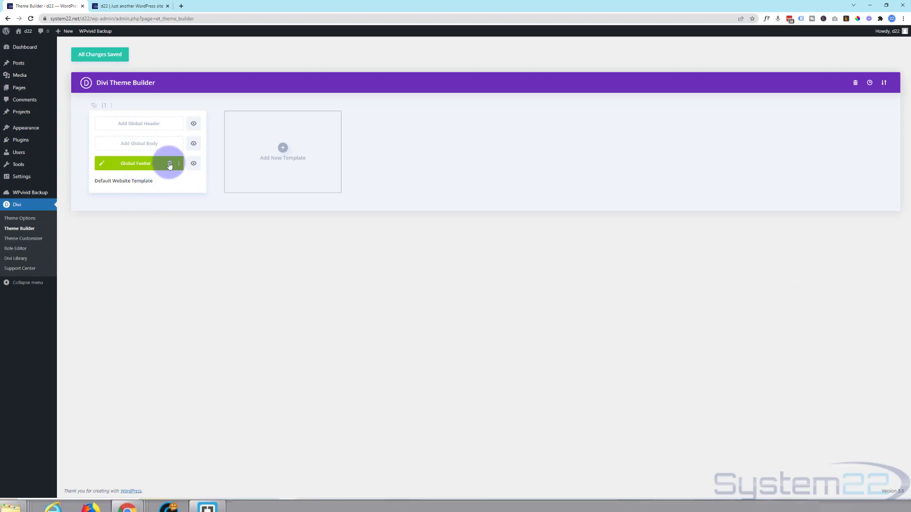
Step: Delete the existing Global Footer, save changes, and begin adding a new one
click(169, 163)
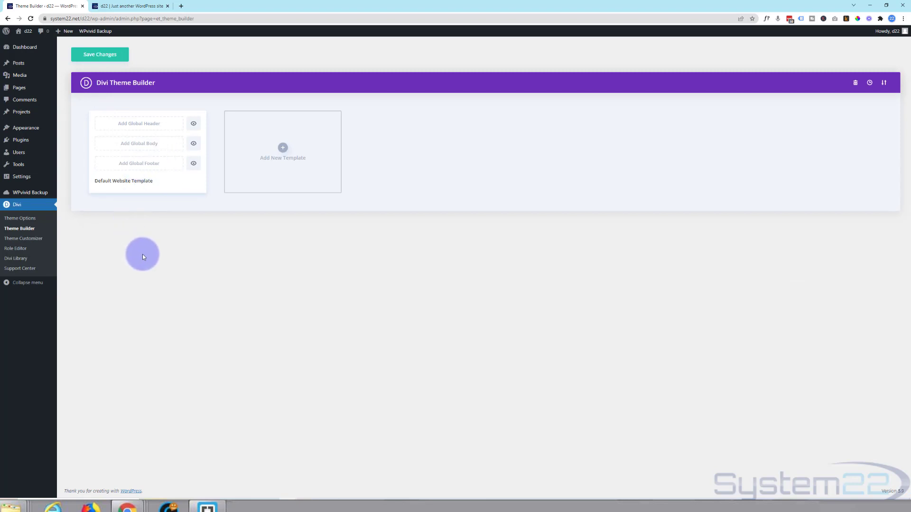
click(99, 54)
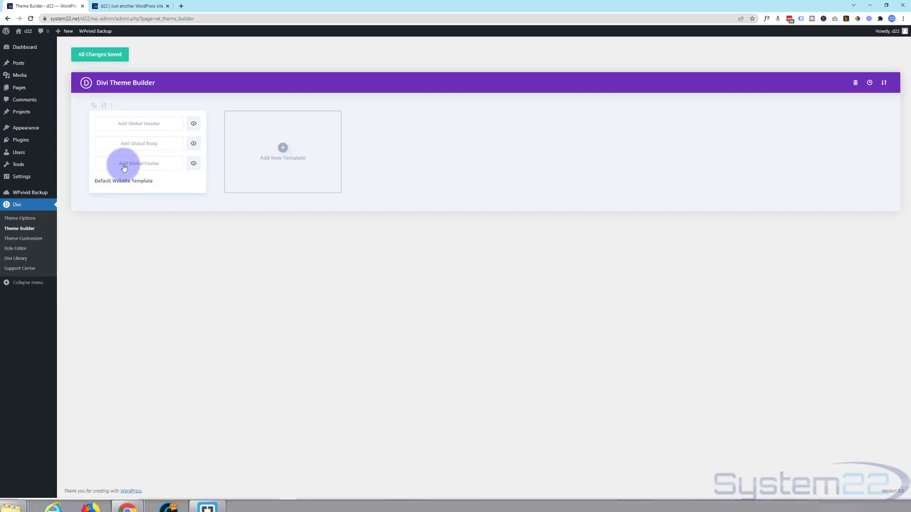
click(138, 163)
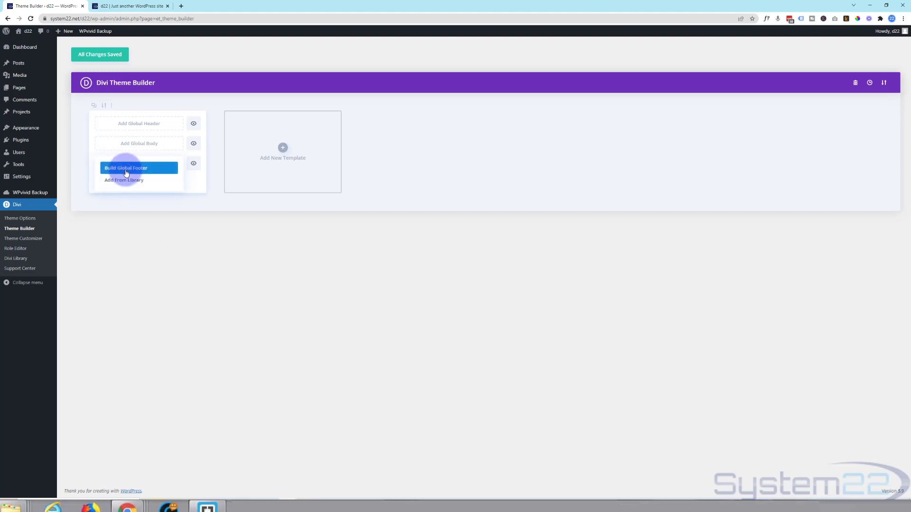
Step: Build the global footer from scratch with one 1/4-1/2-1/4 row and no modules
click(126, 168)
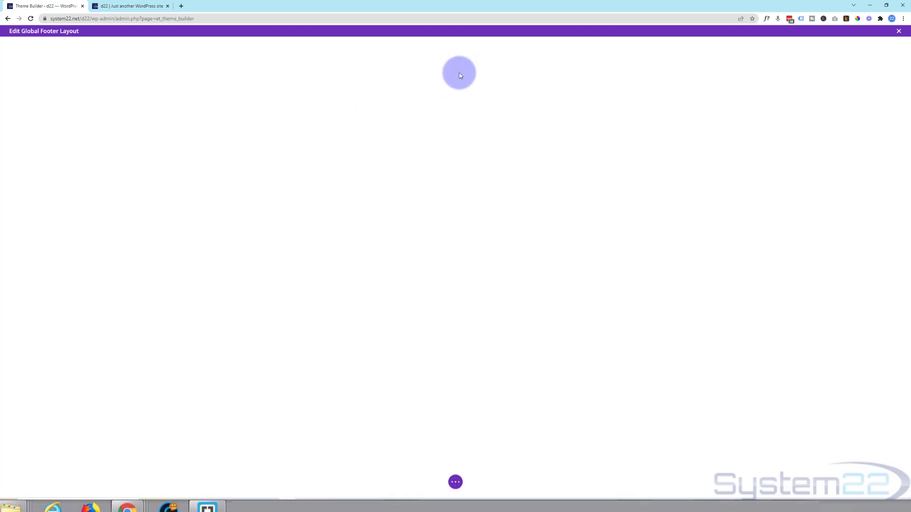
click(457, 74)
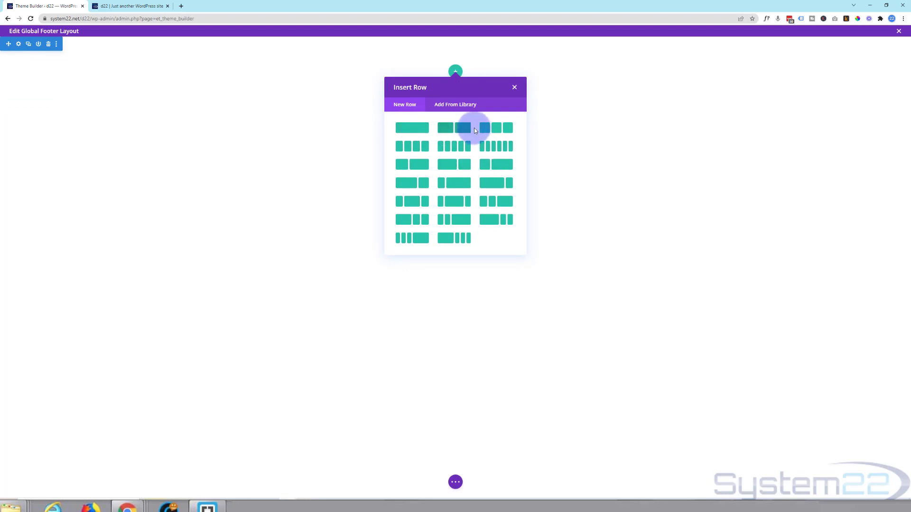
mouse_move(399, 203)
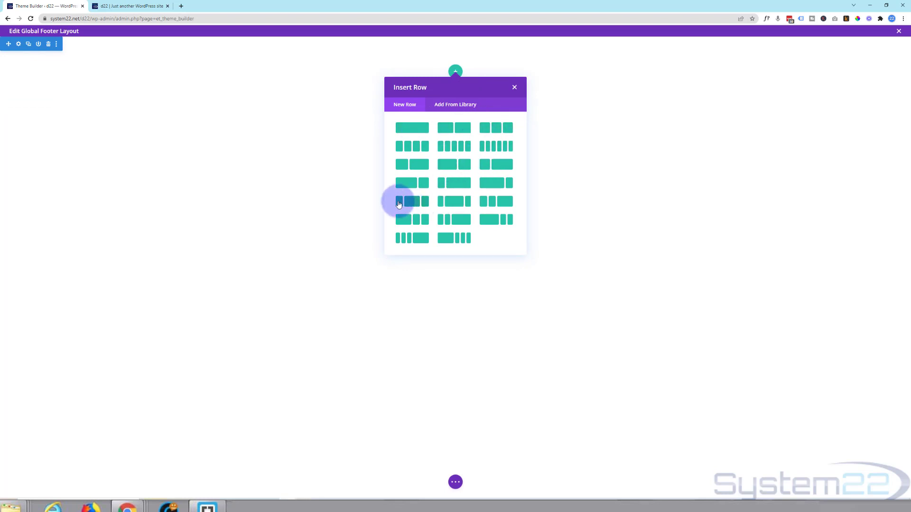
mouse_move(413, 202)
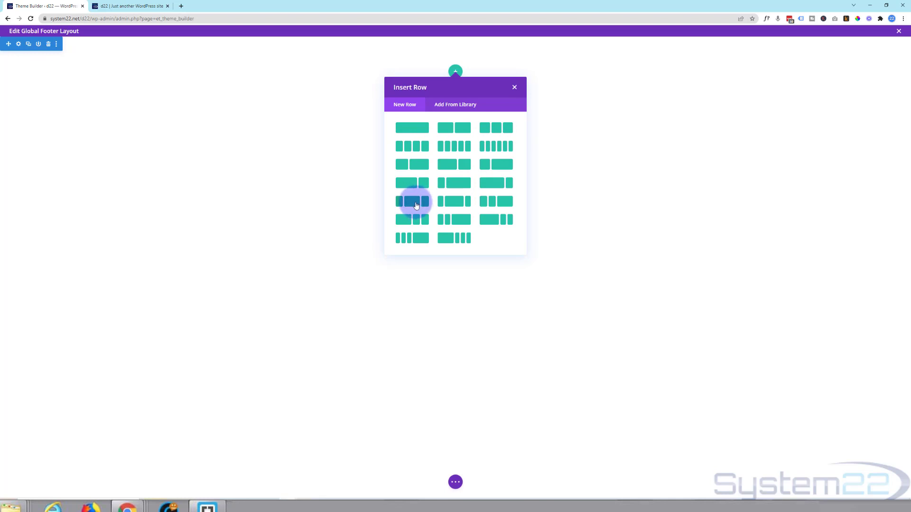
click(412, 201)
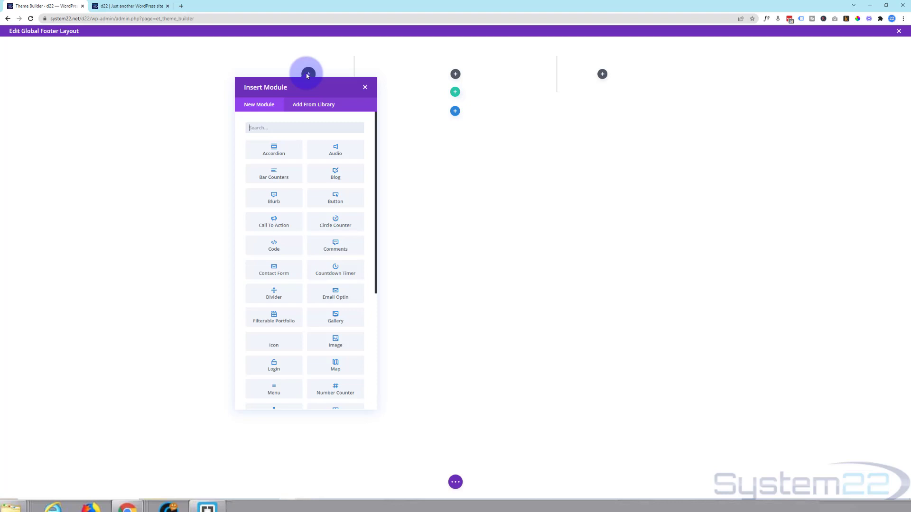
mouse_move(366, 89)
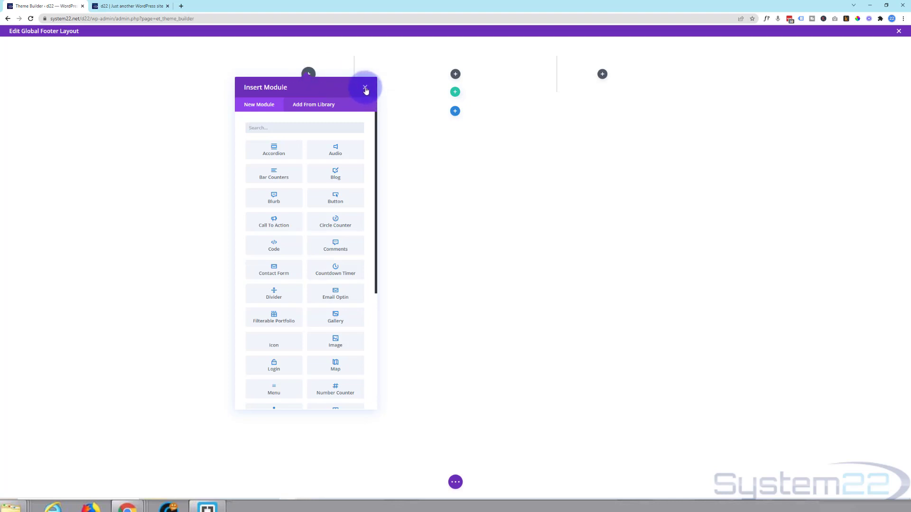
click(366, 89)
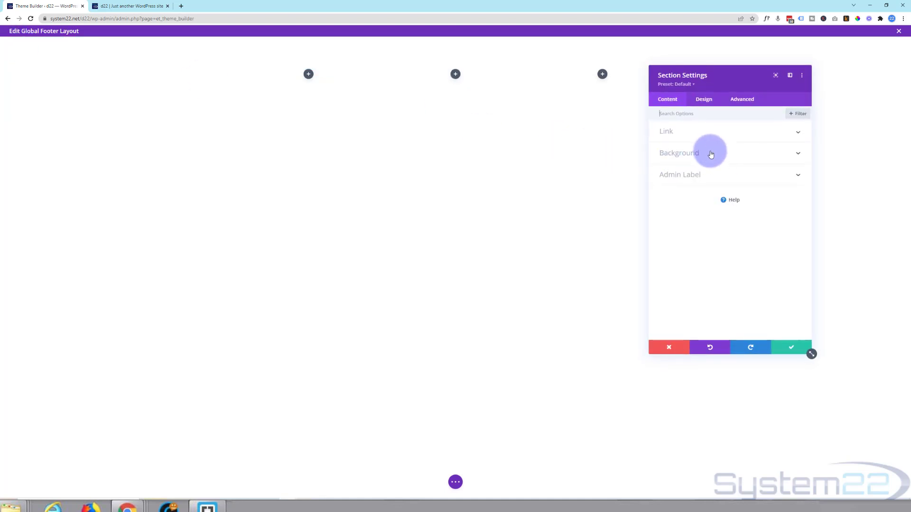
Step: Give the footer section a blue gradient background ending in black, and save
click(679, 153)
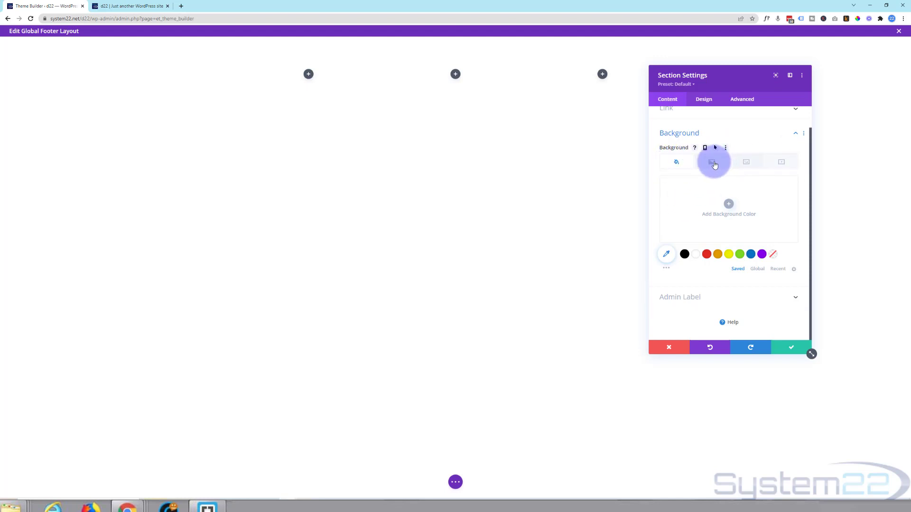
click(713, 162)
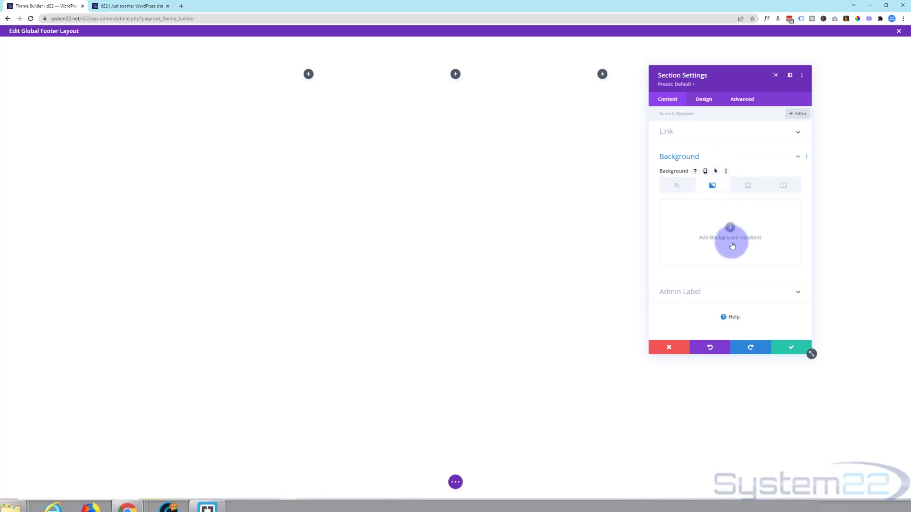
click(730, 242)
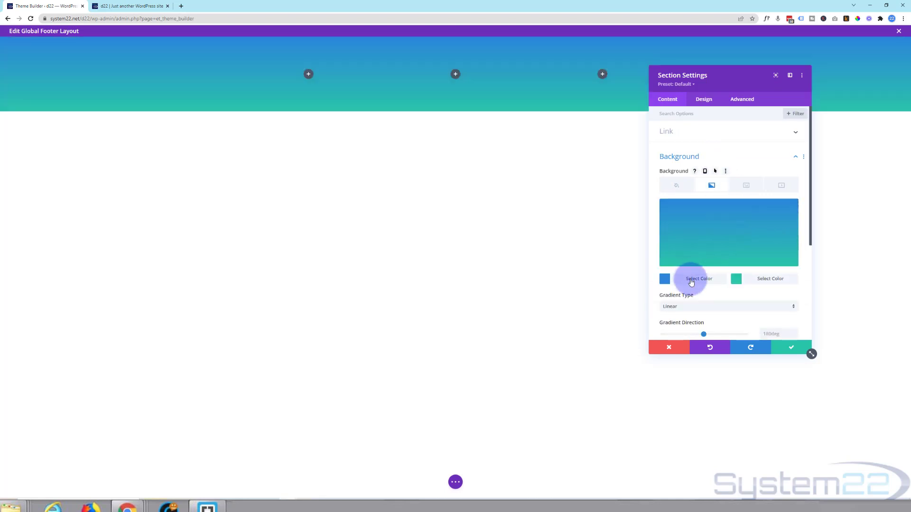
click(698, 279)
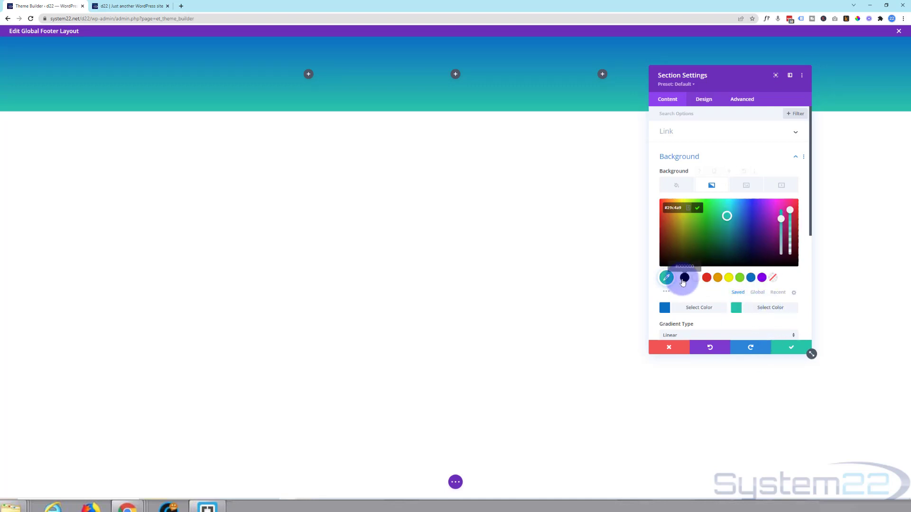
click(684, 278)
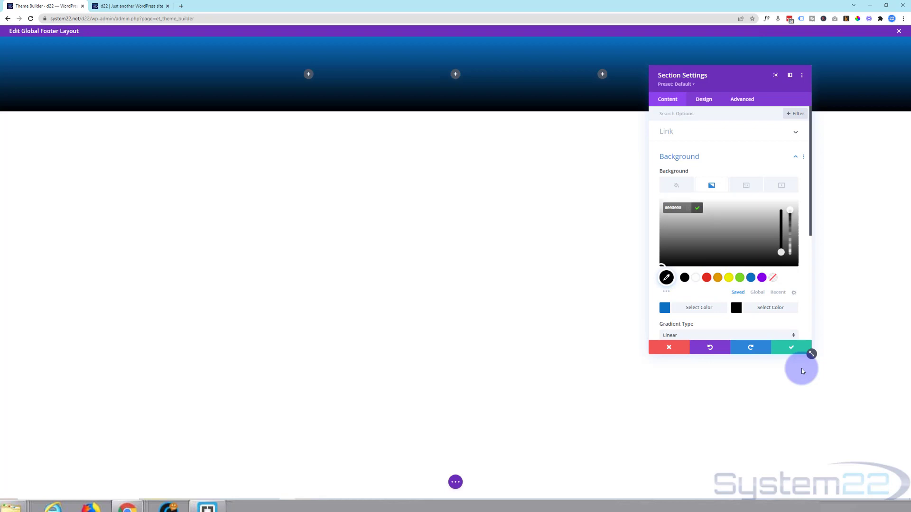
click(791, 348)
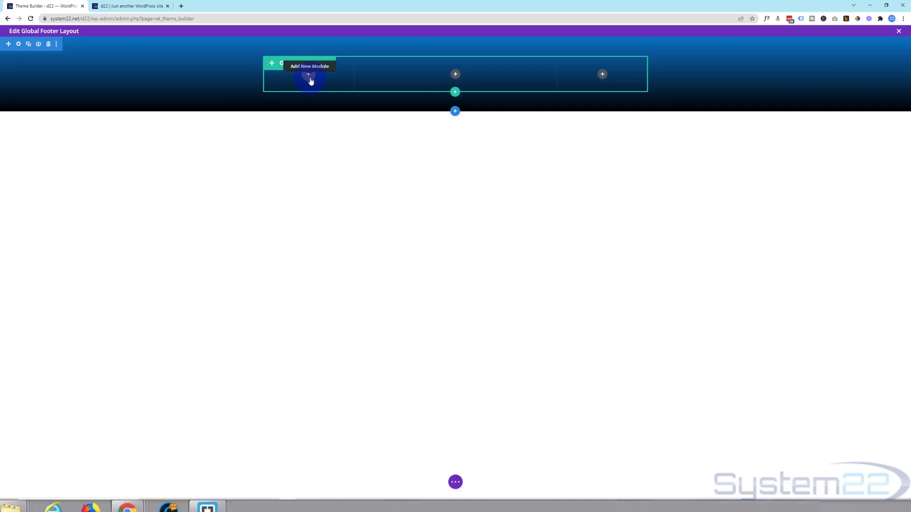
Step: Add an Image module with the white System22 logo to the left column
click(309, 76)
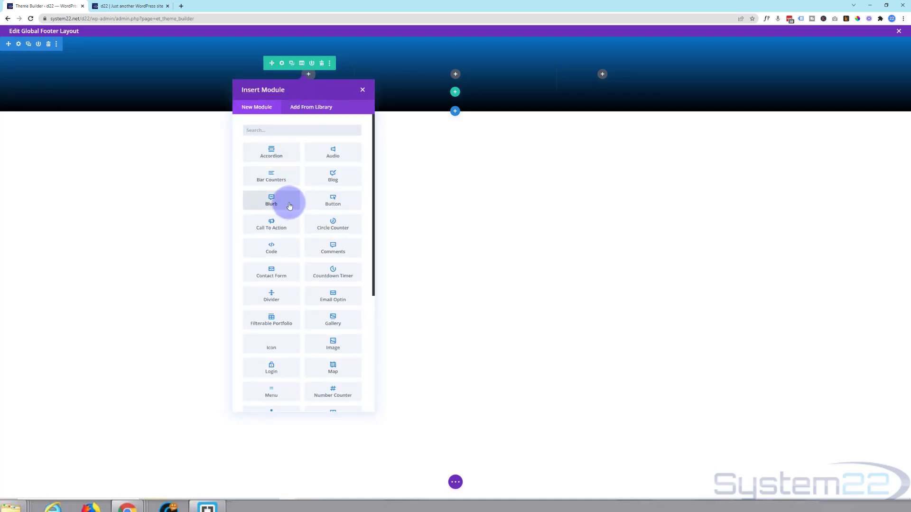
scroll(down, 3)
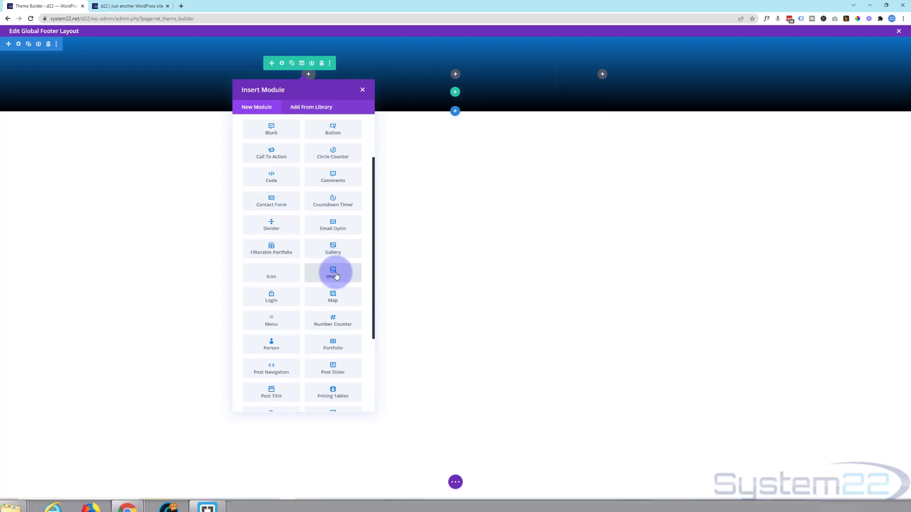
click(333, 273)
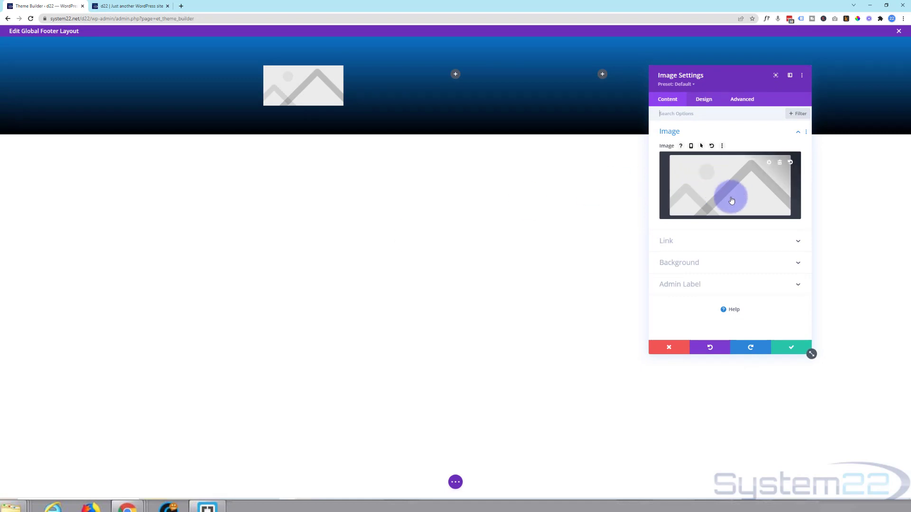
click(732, 200)
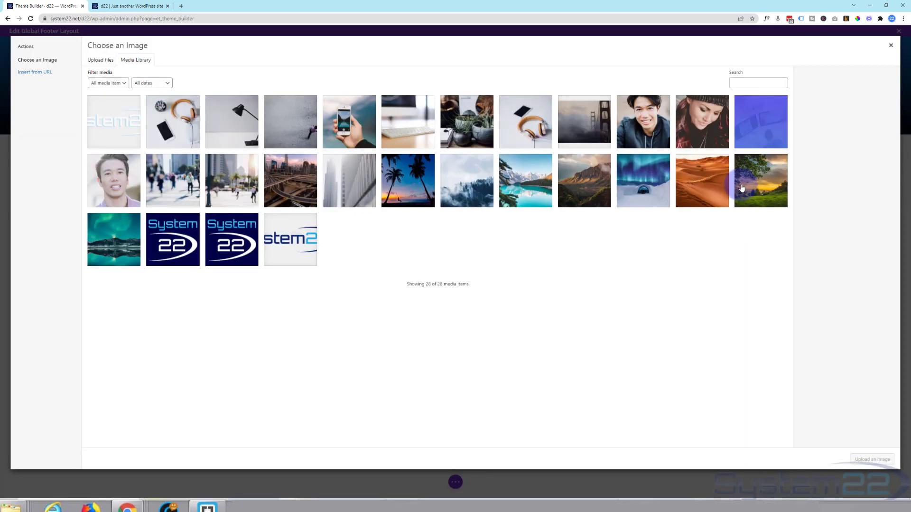
click(113, 122)
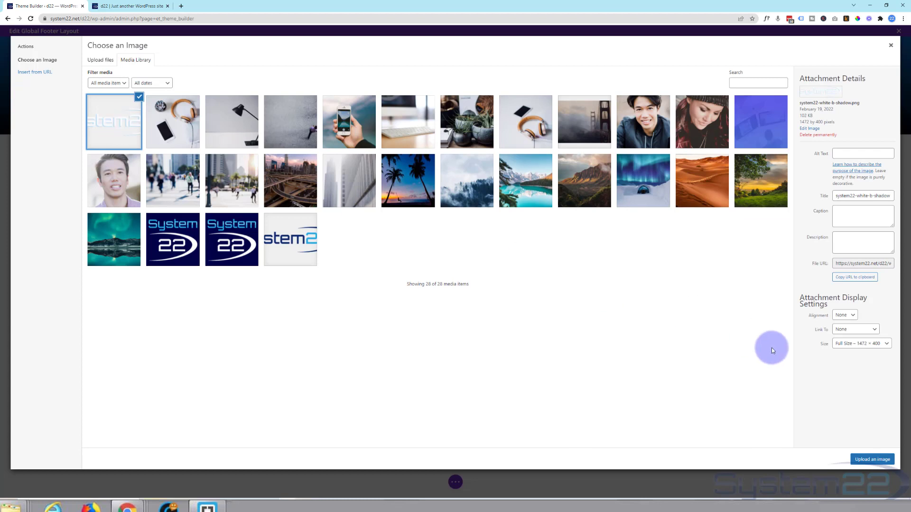
click(872, 459)
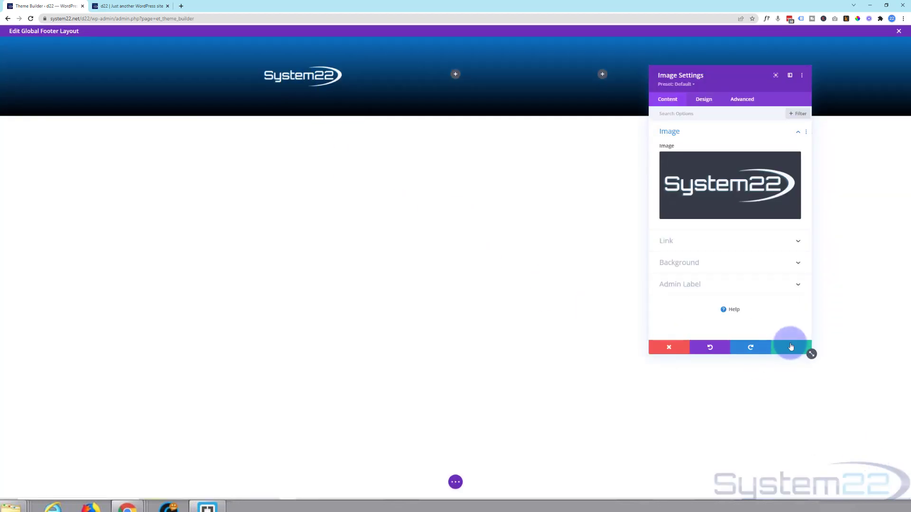
click(791, 347)
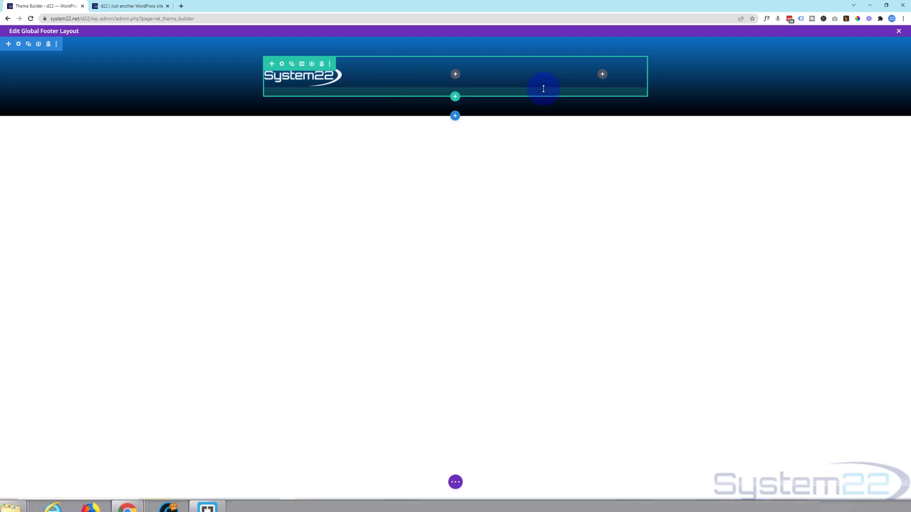
mouse_move(469, 89)
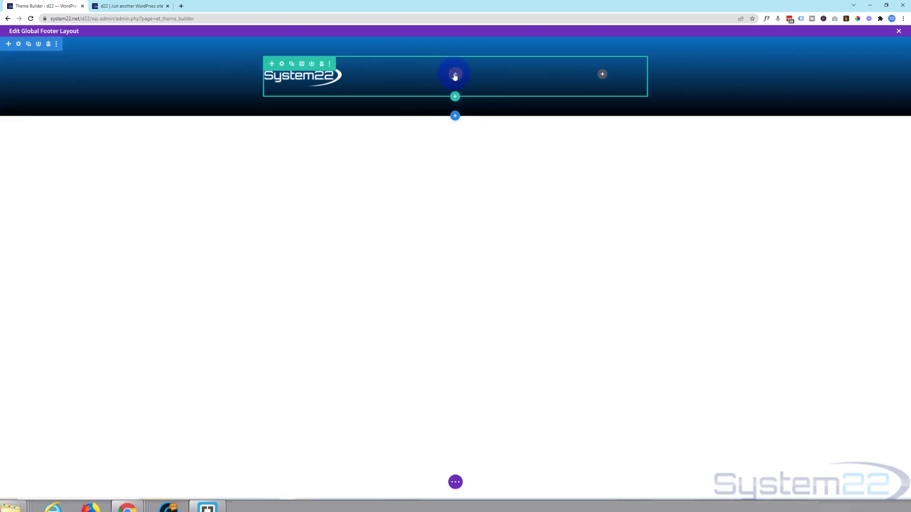
Step: Add a Menu module using the Top menu to the middle column, styled Centered
click(455, 75)
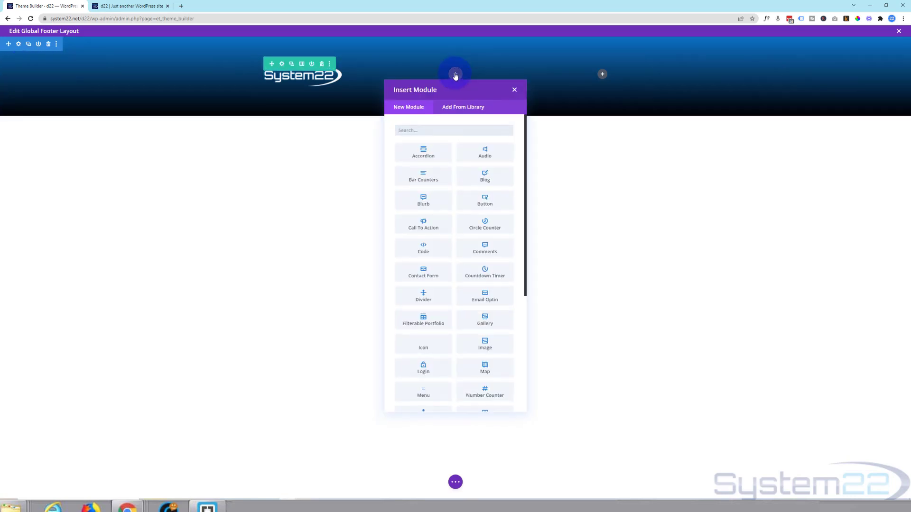
mouse_move(438, 323)
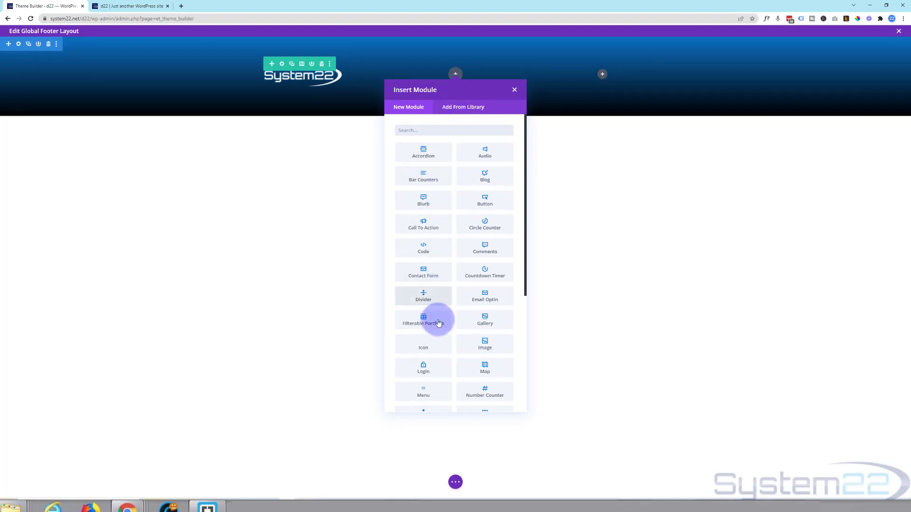
mouse_move(423, 393)
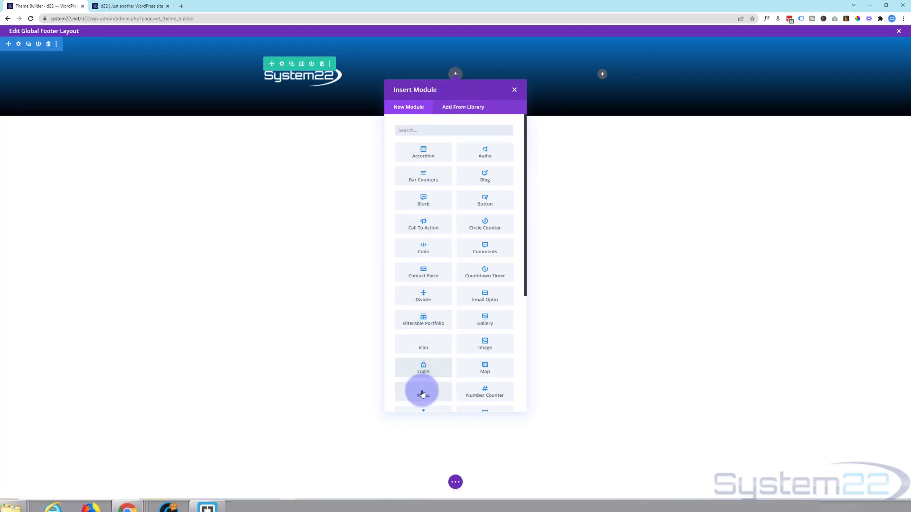
click(422, 391)
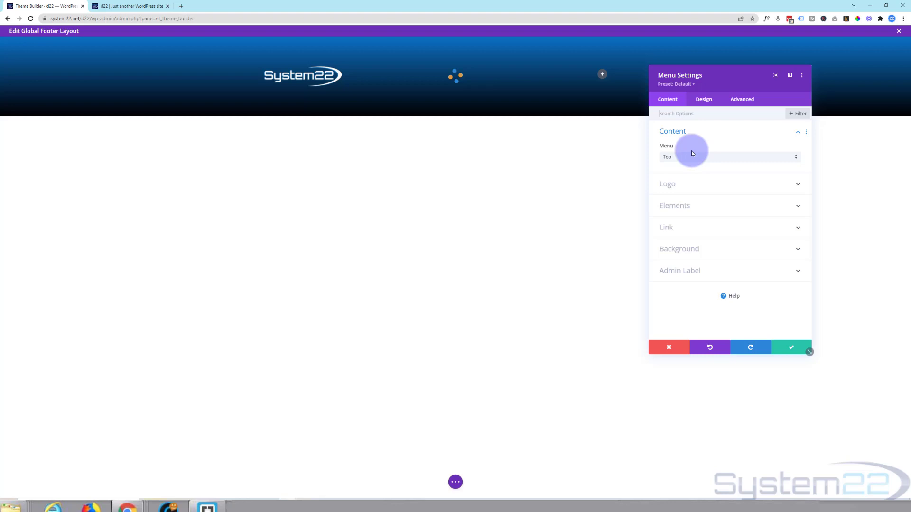
click(730, 157)
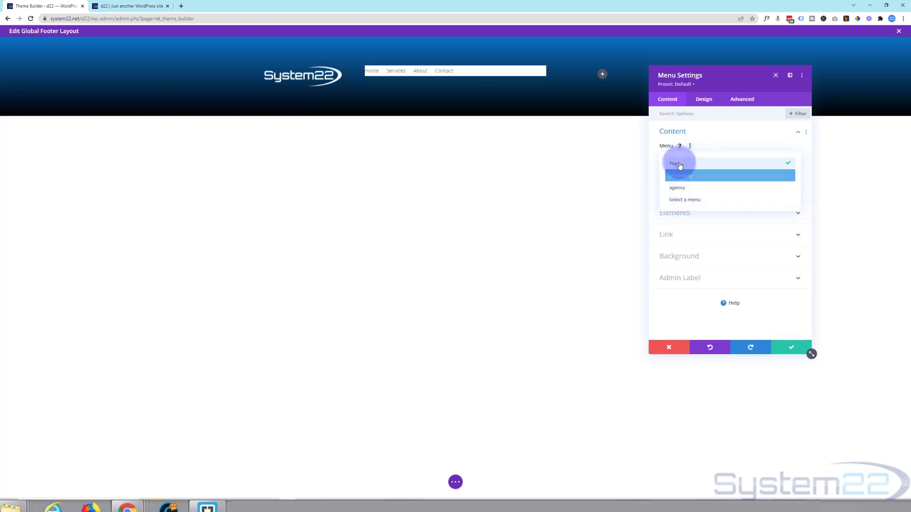
click(675, 164)
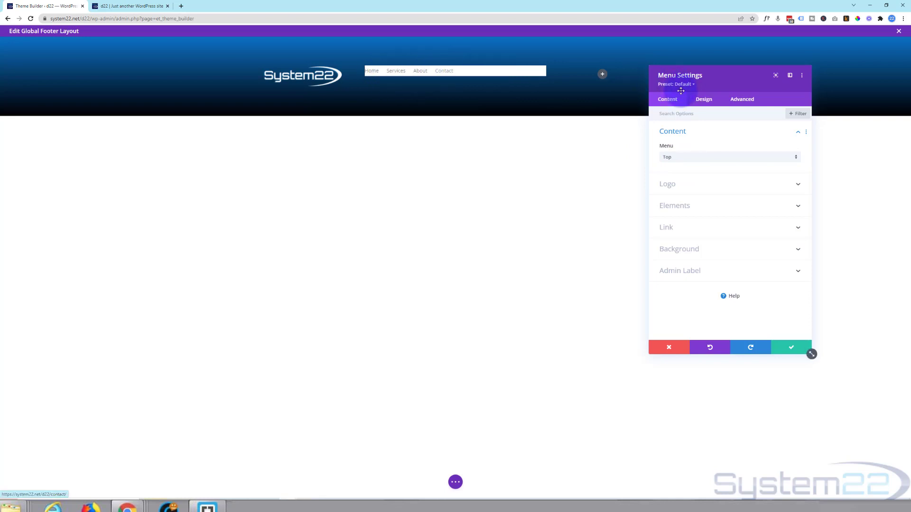
click(704, 100)
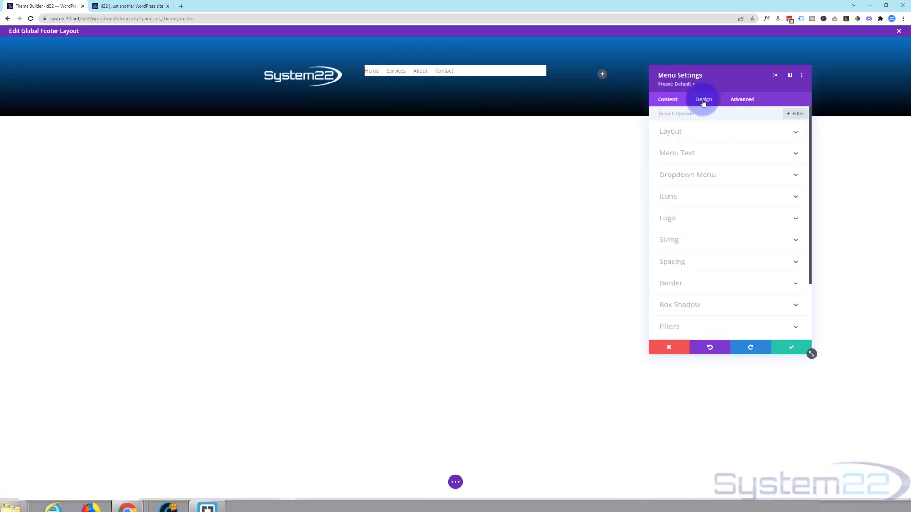
click(670, 131)
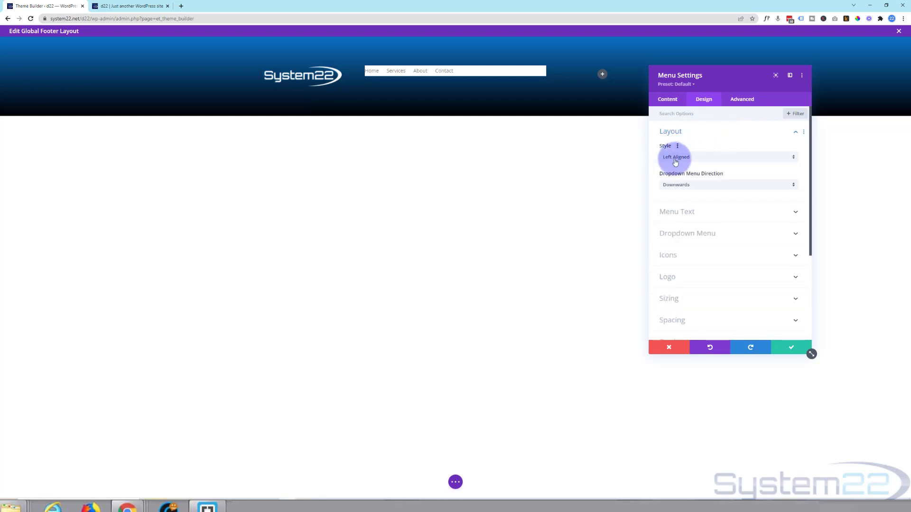
mouse_move(720, 159)
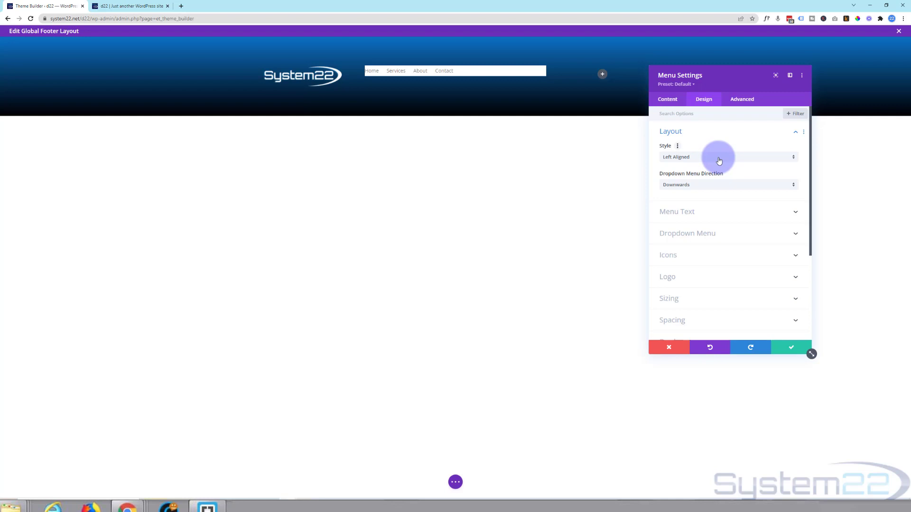
click(728, 157)
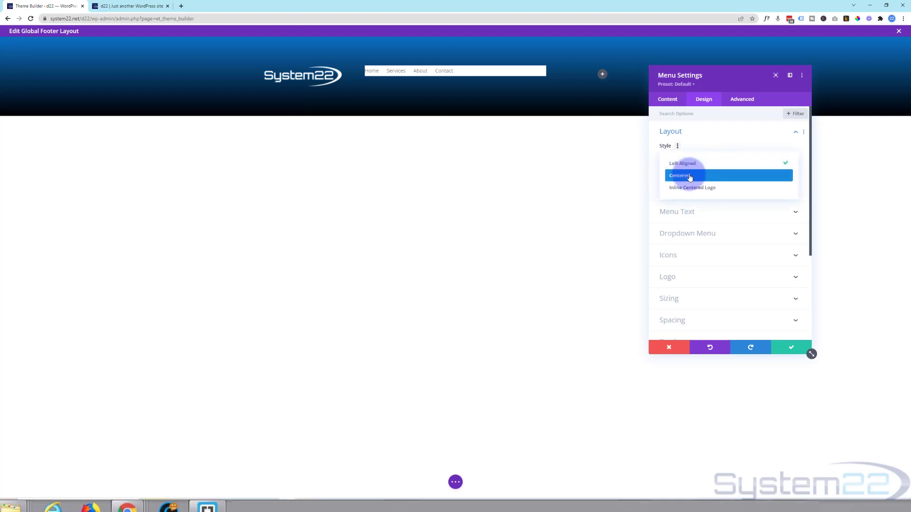
click(689, 175)
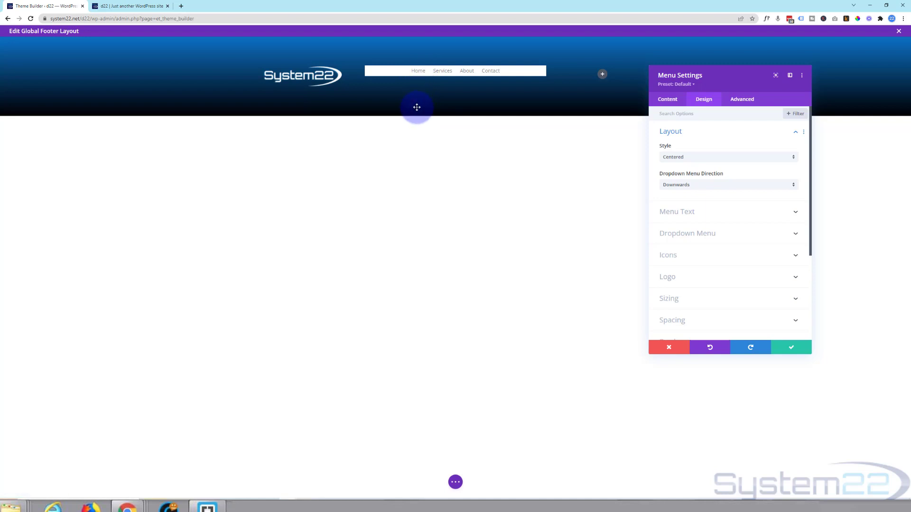
mouse_move(412, 79)
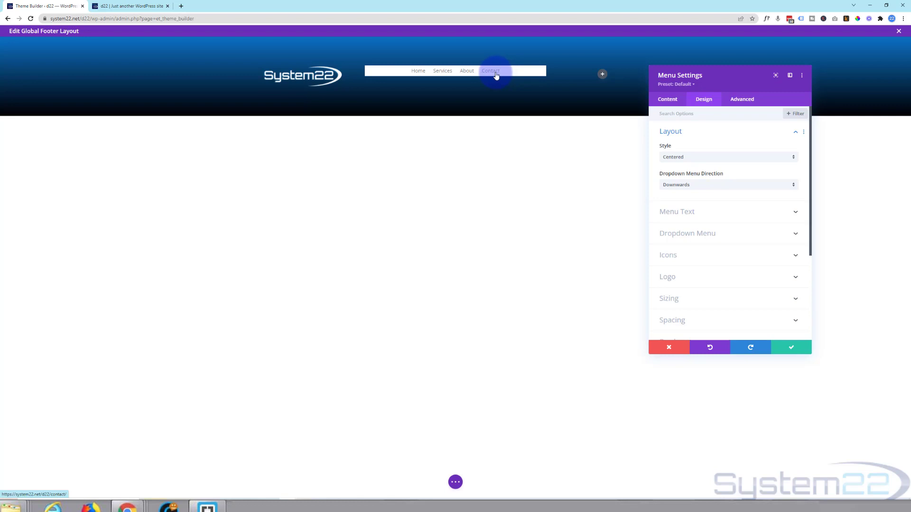
mouse_move(396, 71)
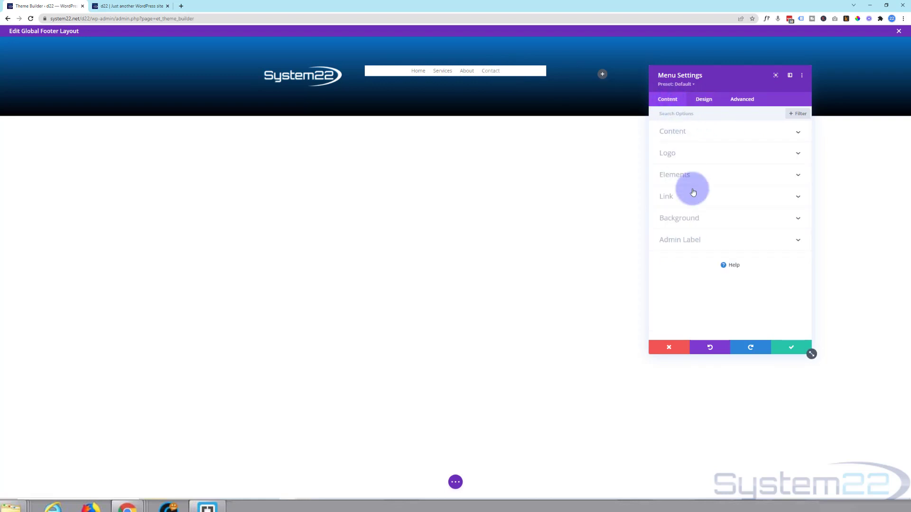
Step: Clear the menu's white background, set menu text size to 17px, and save
click(679, 218)
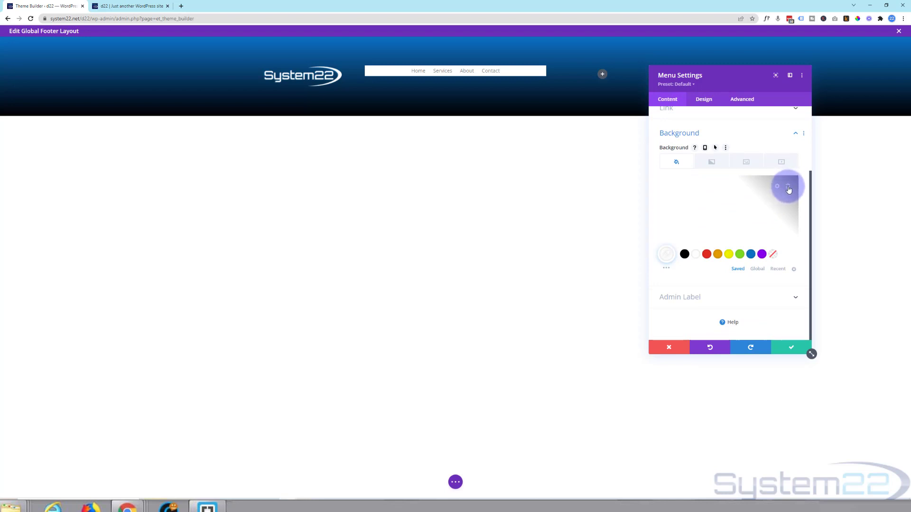
click(788, 186)
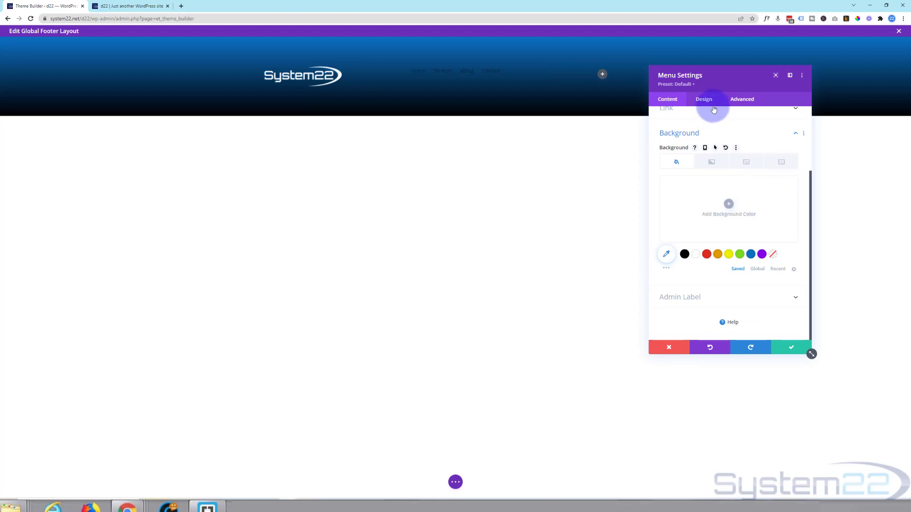
click(704, 98)
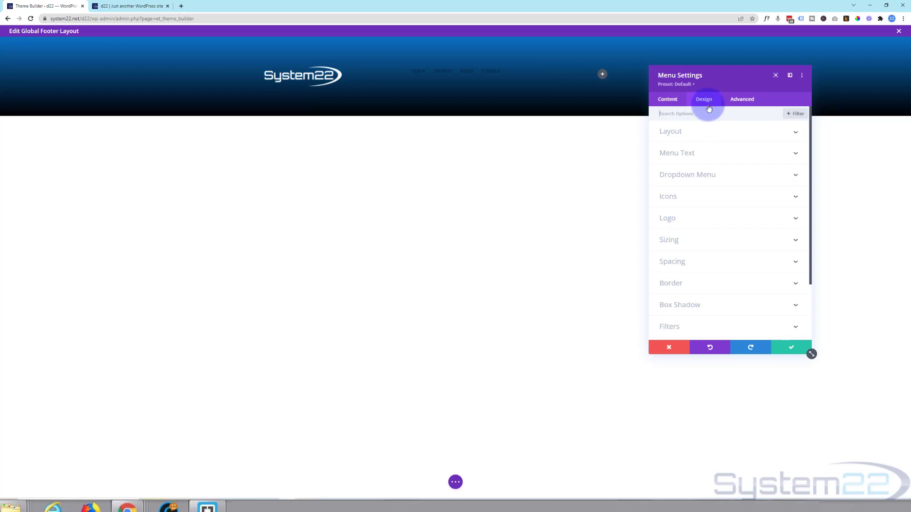
click(677, 153)
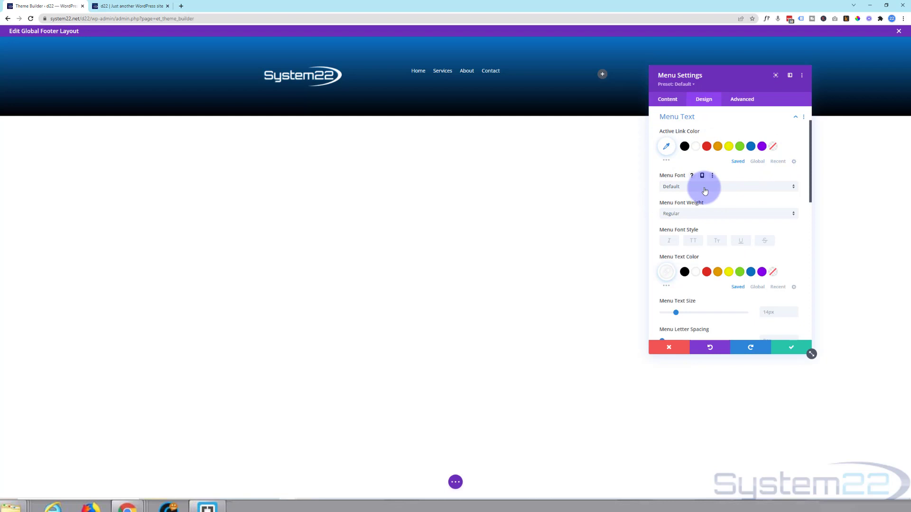
click(705, 187)
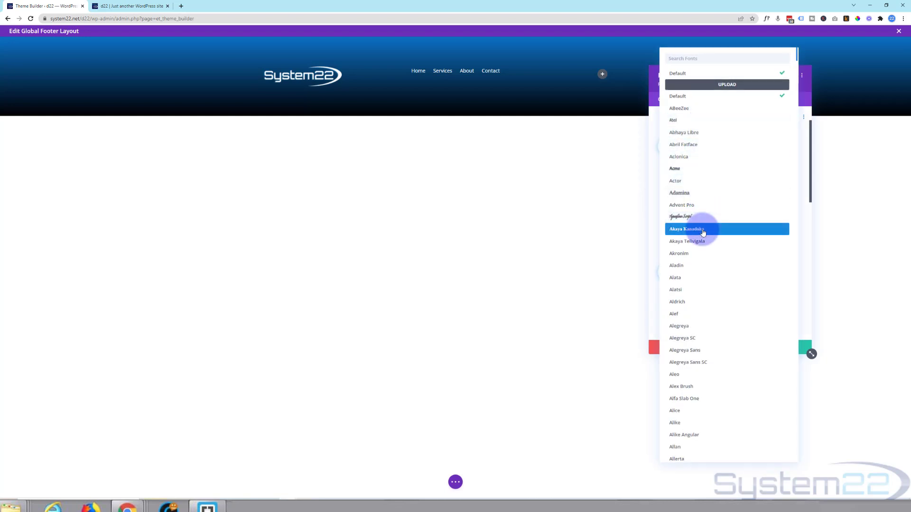
mouse_move(686, 253)
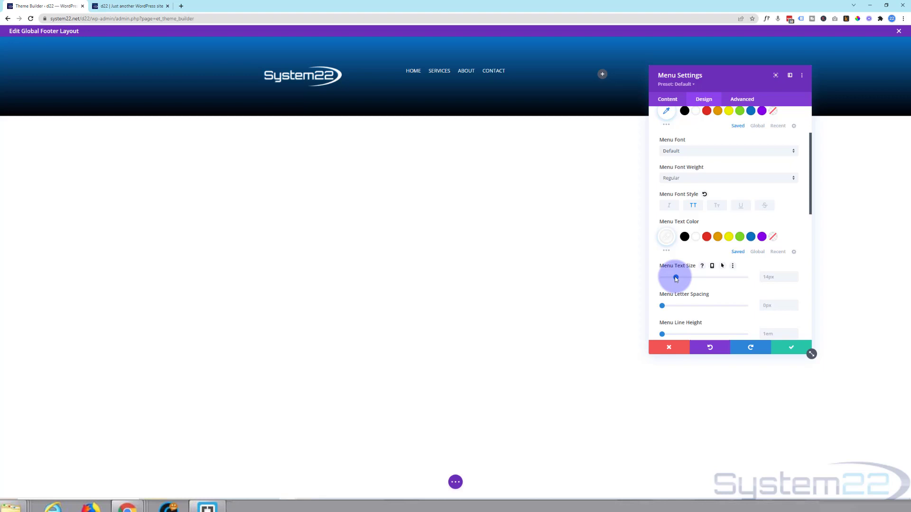
drag(675, 277, 689, 277)
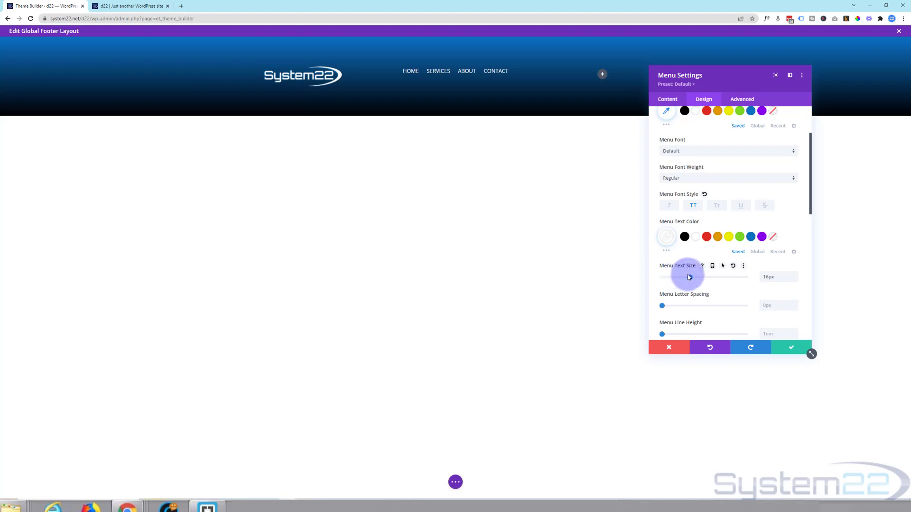
drag(688, 278, 697, 277)
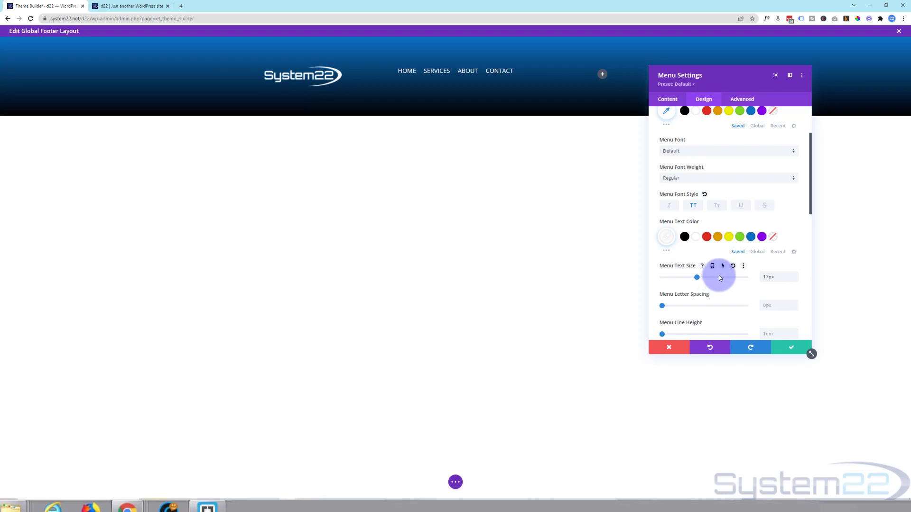
mouse_move(708, 289)
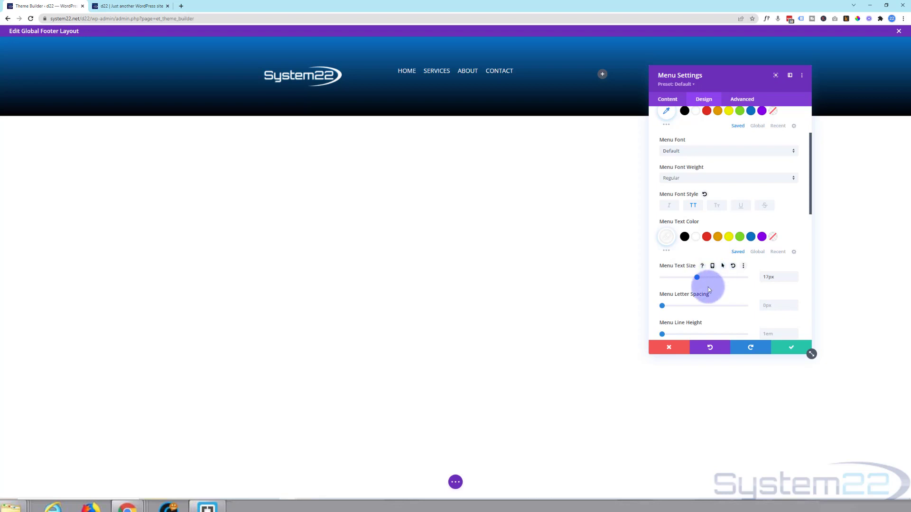
click(790, 347)
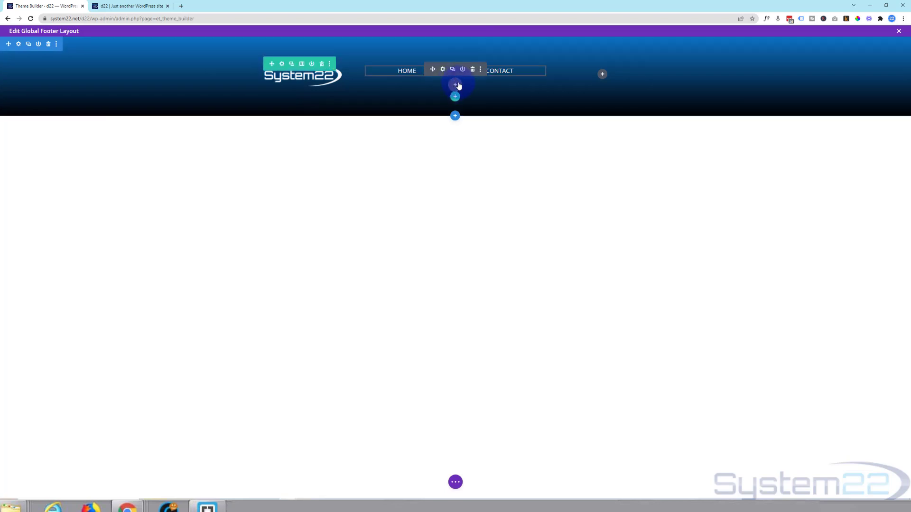
Step: Open the module picker below the footer menu and scroll the module list
click(455, 84)
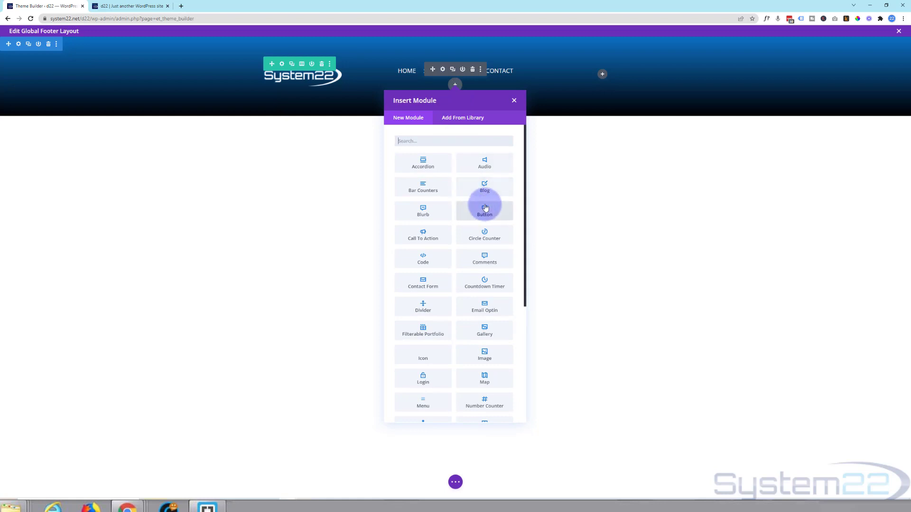
scroll(down, 3)
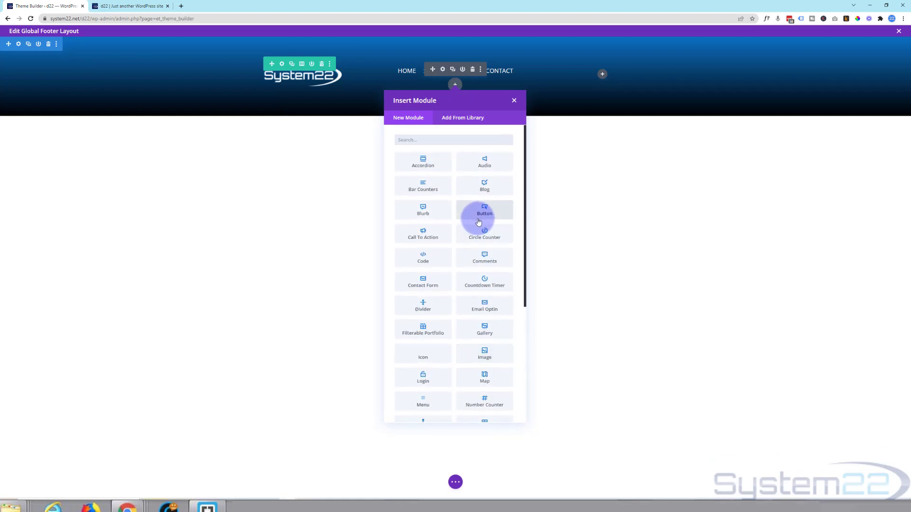
scroll(down, 3)
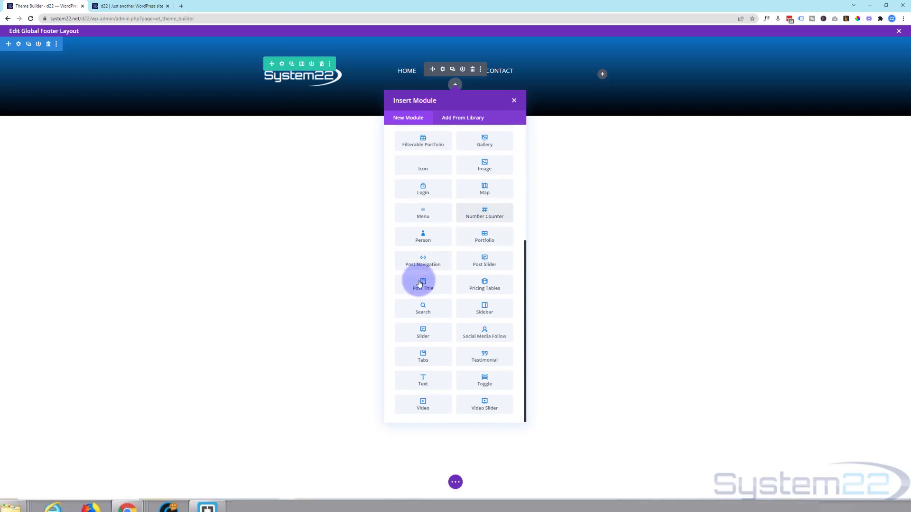
mouse_move(455, 408)
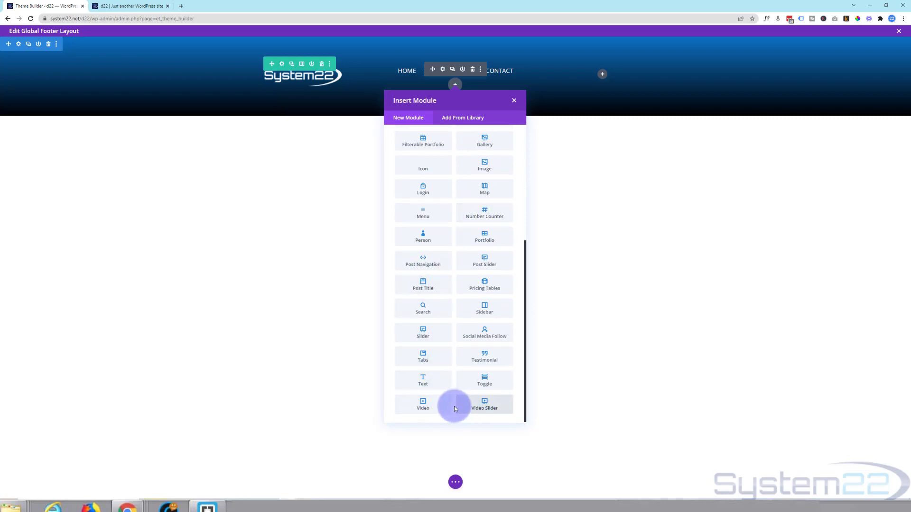
mouse_move(435, 398)
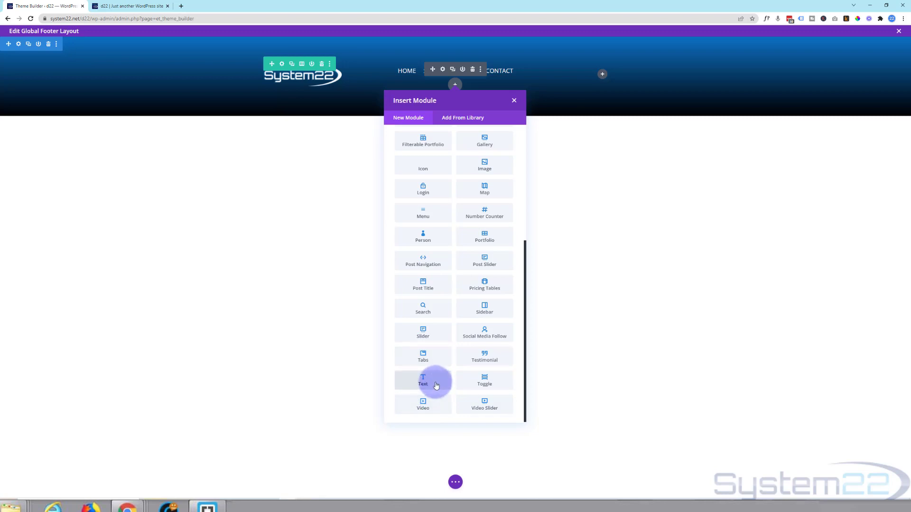
Step: Add a Text module showing the dynamic current date in light text
click(423, 381)
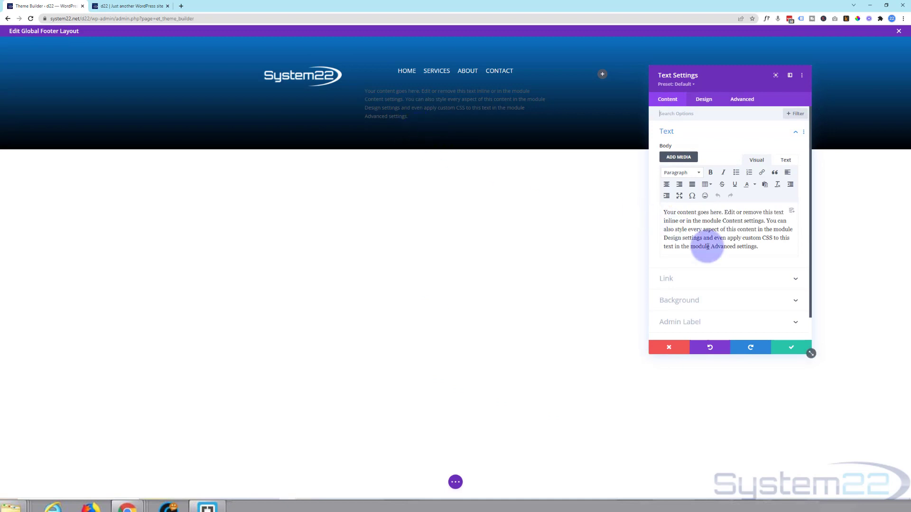
triple_click(725, 229)
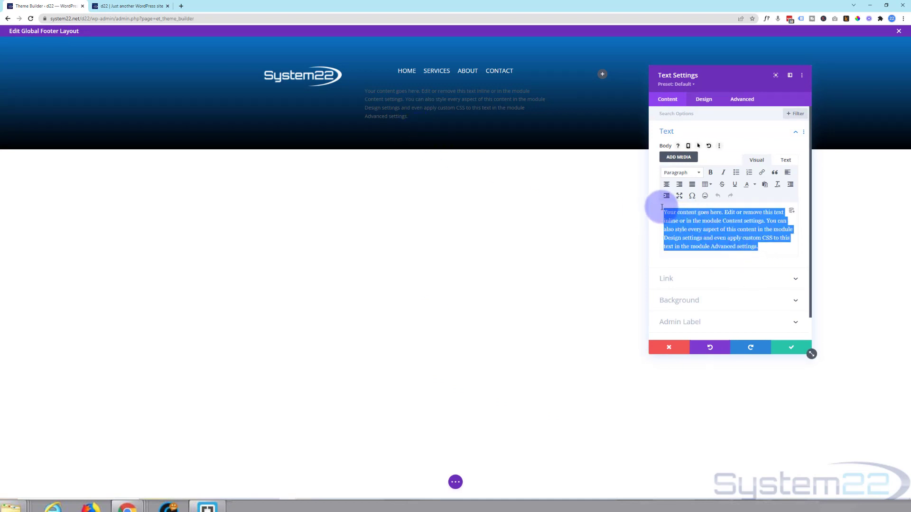
key(Delete)
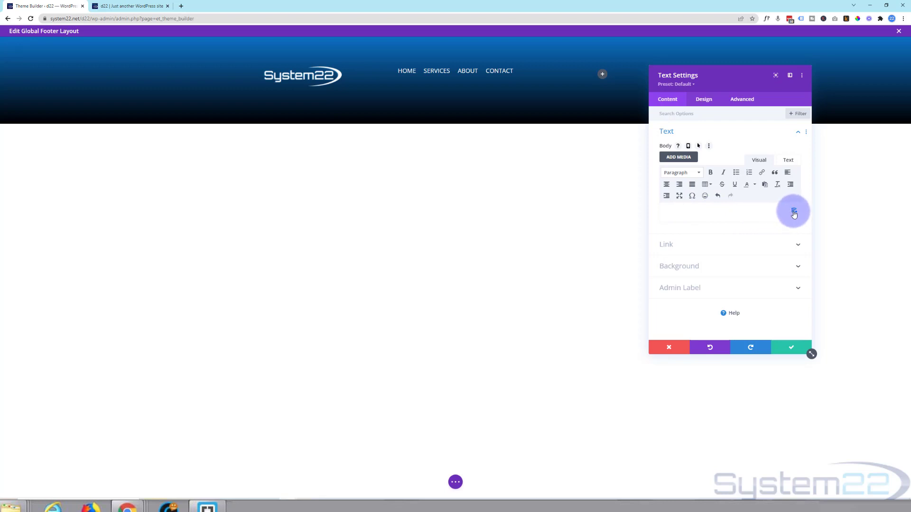
mouse_move(793, 212)
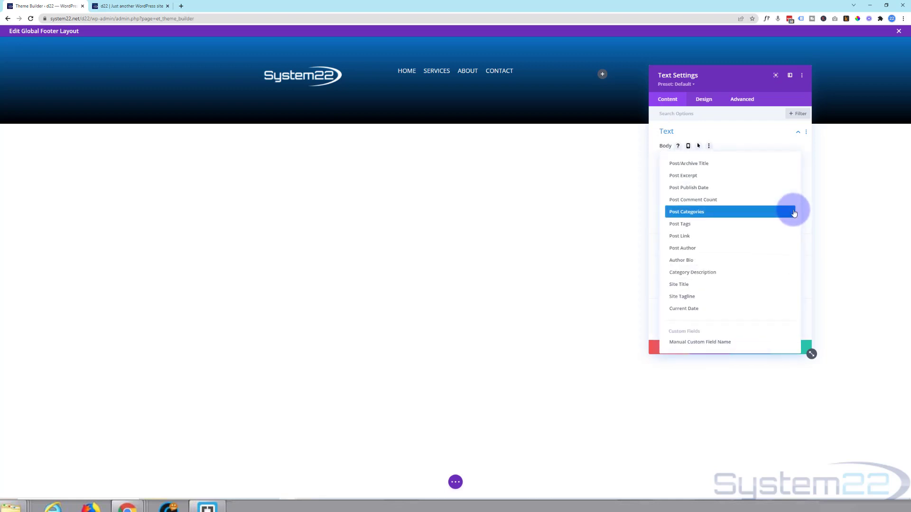
mouse_move(774, 212)
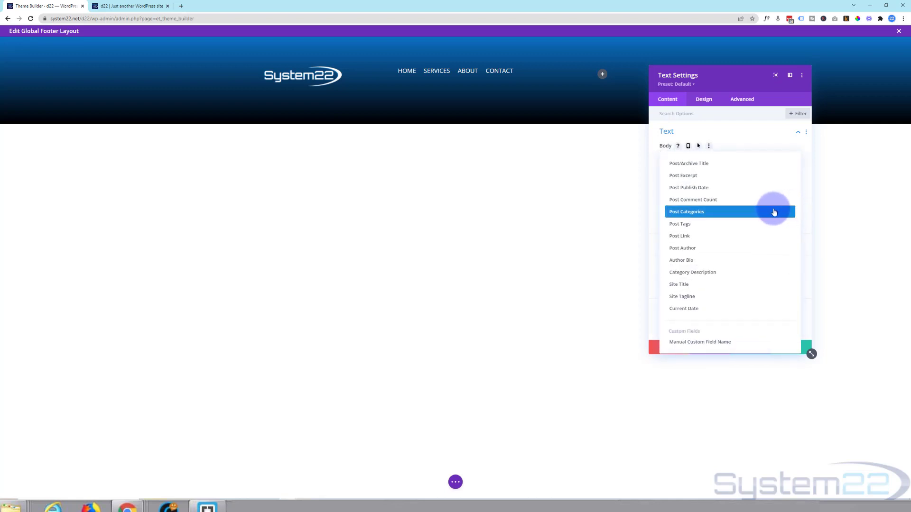
click(684, 308)
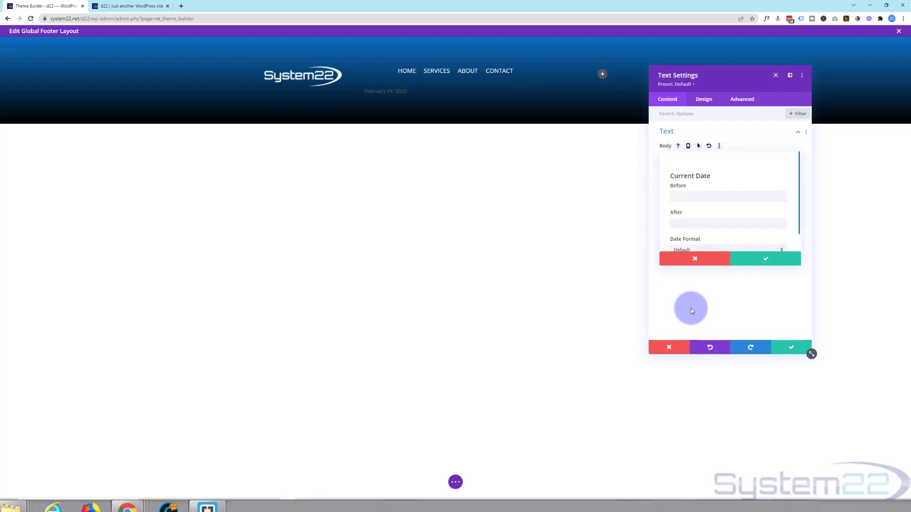
mouse_move(711, 286)
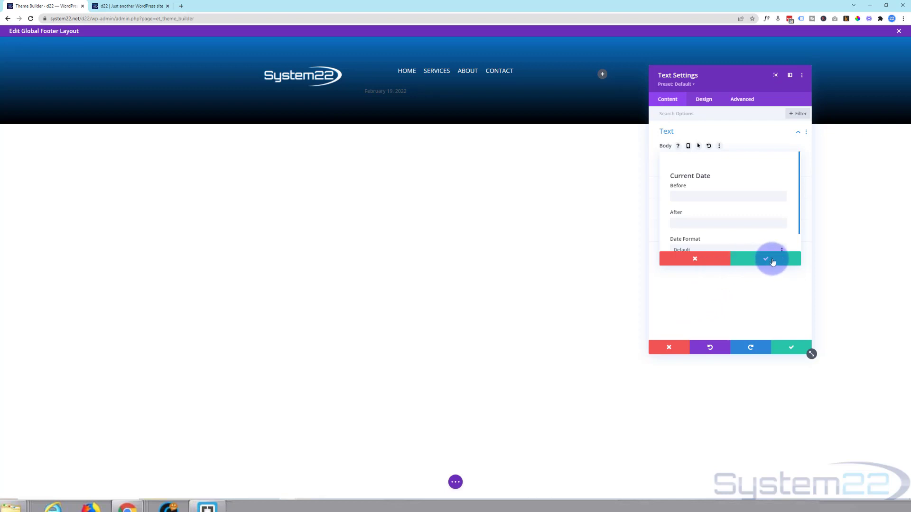
click(703, 99)
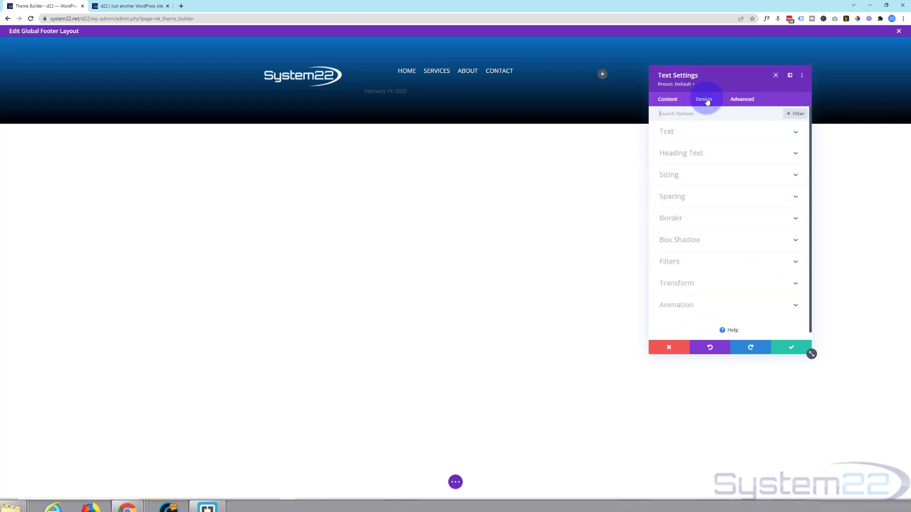
click(667, 132)
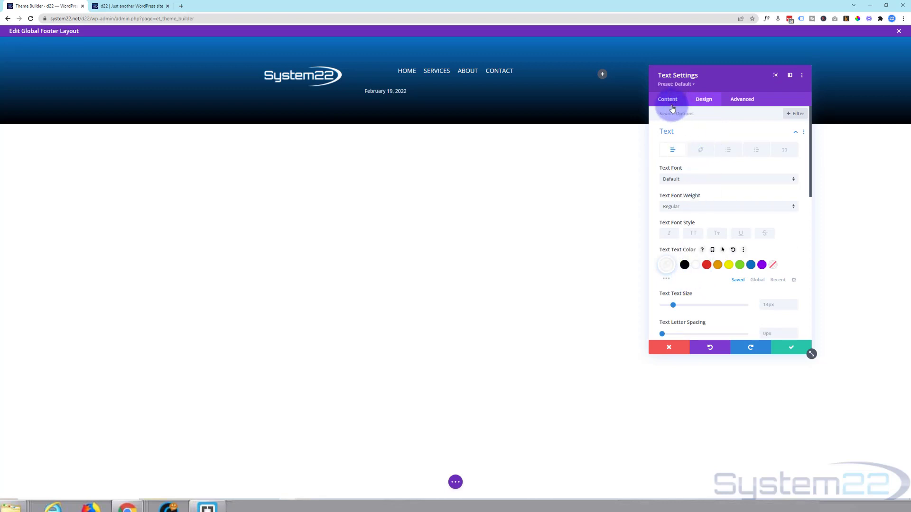
click(667, 131)
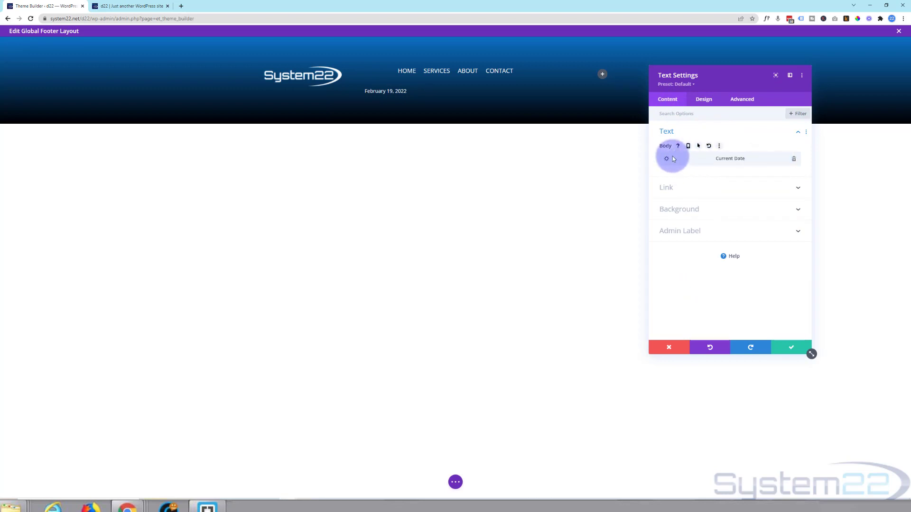
Step: Add 'Copyright ©' as the text before the dynamic current date
click(666, 158)
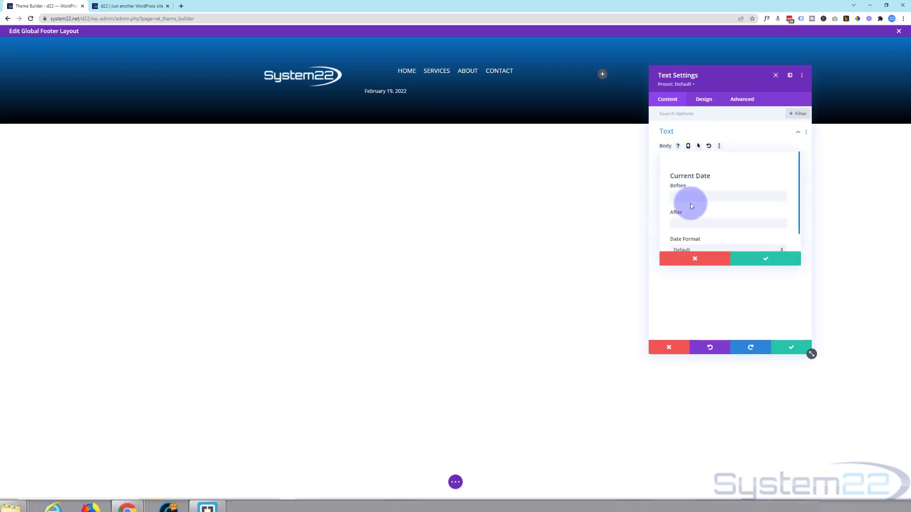
click(728, 197)
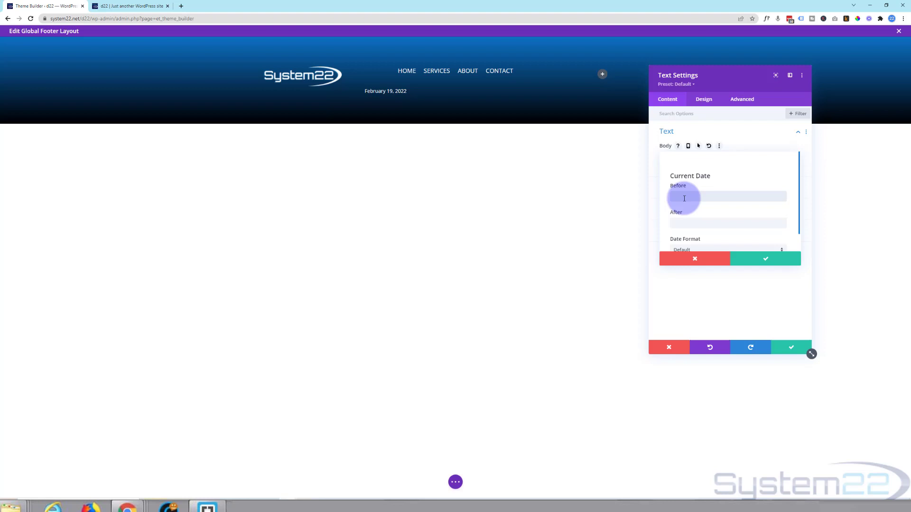
text(Copyright ©)
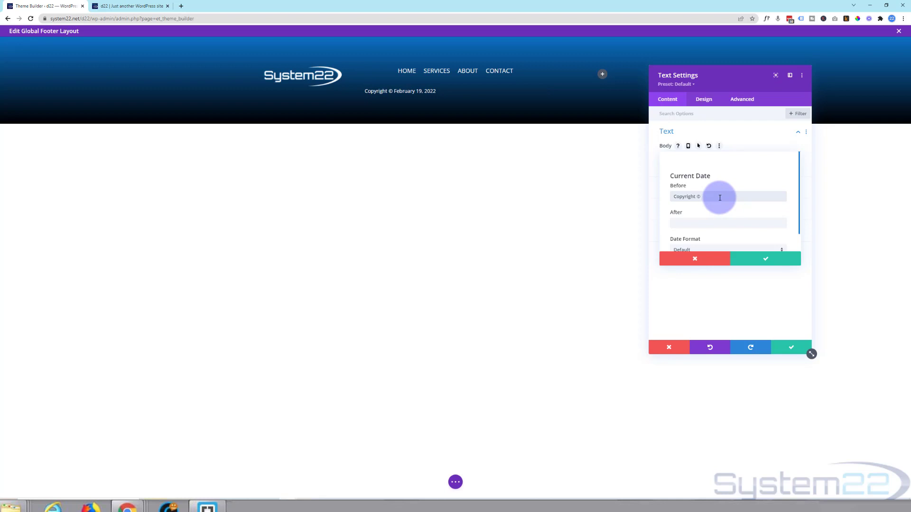
mouse_move(724, 201)
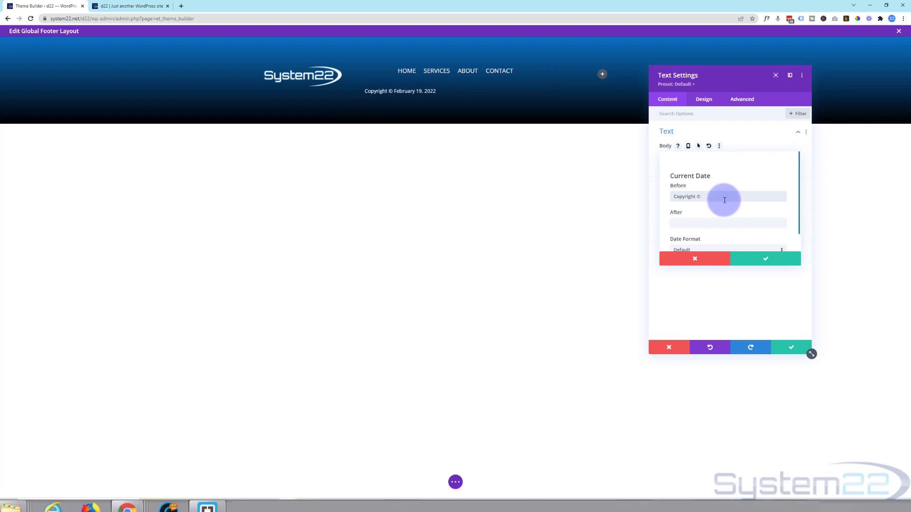
mouse_move(728, 198)
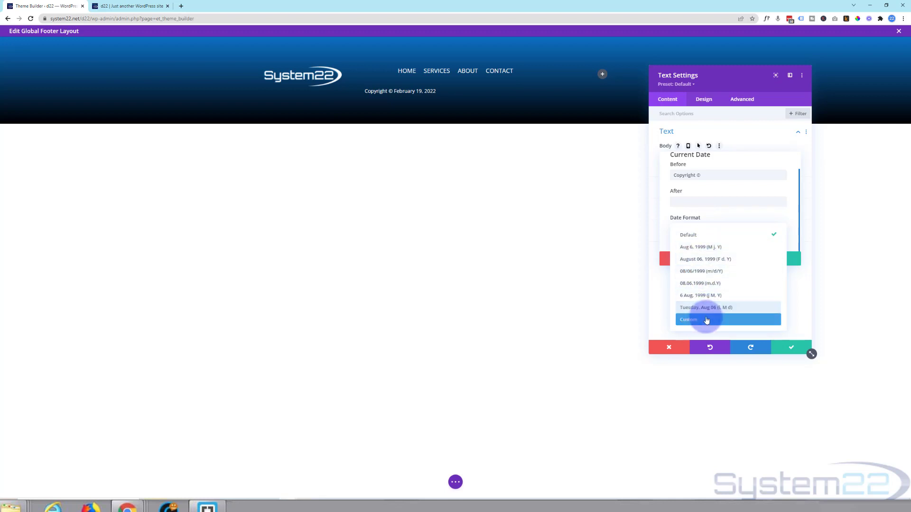
Step: Format the copyright date as year 'Y' and append 'System 22 All Rights Reserved' after it
click(706, 319)
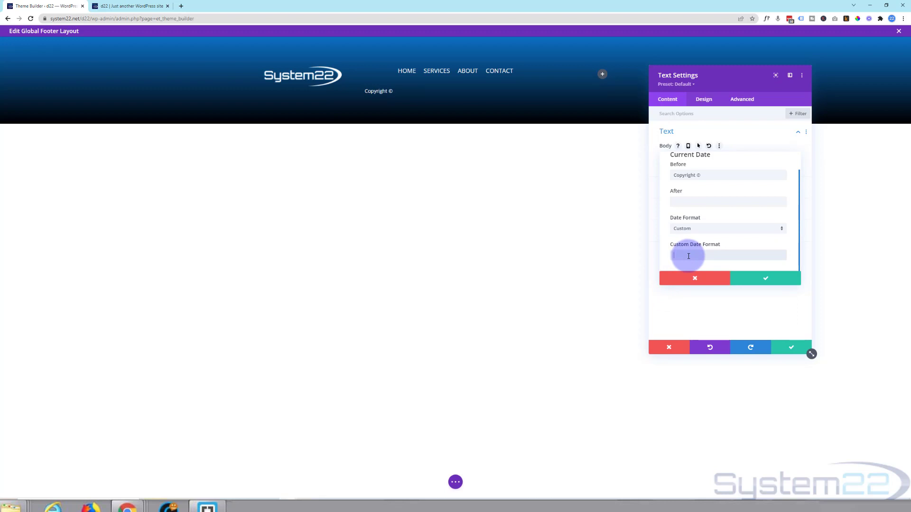
text(Y)
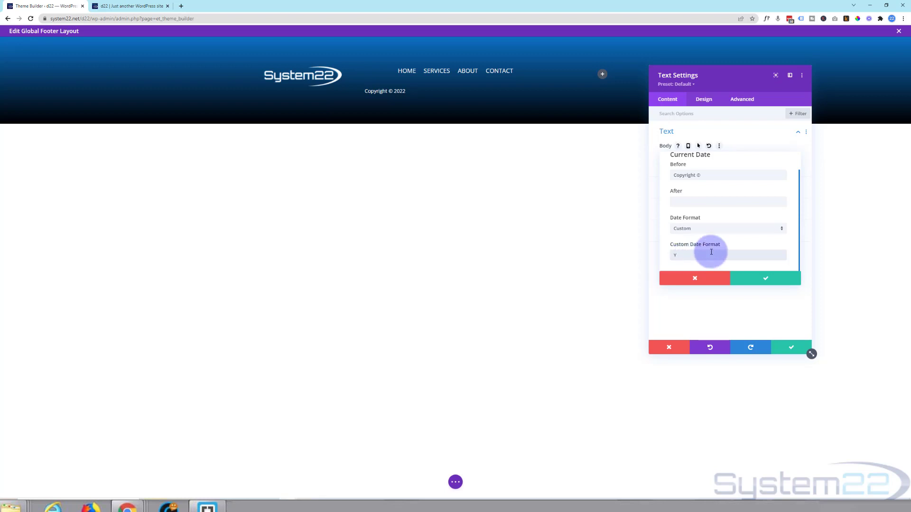
mouse_move(794, 196)
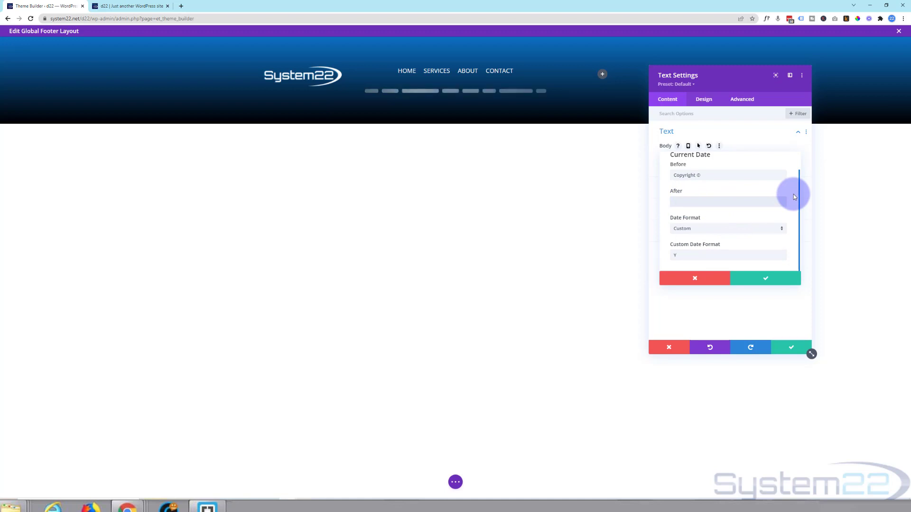
click(728, 201)
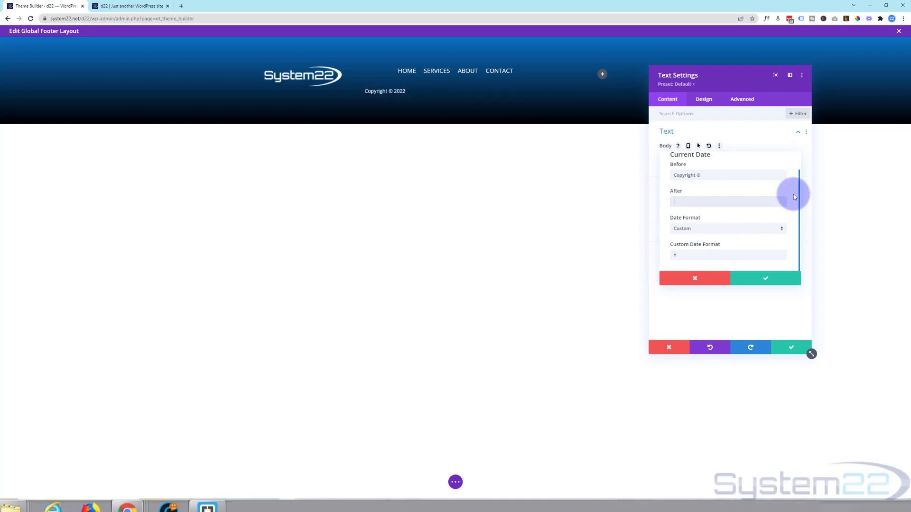
text(System)
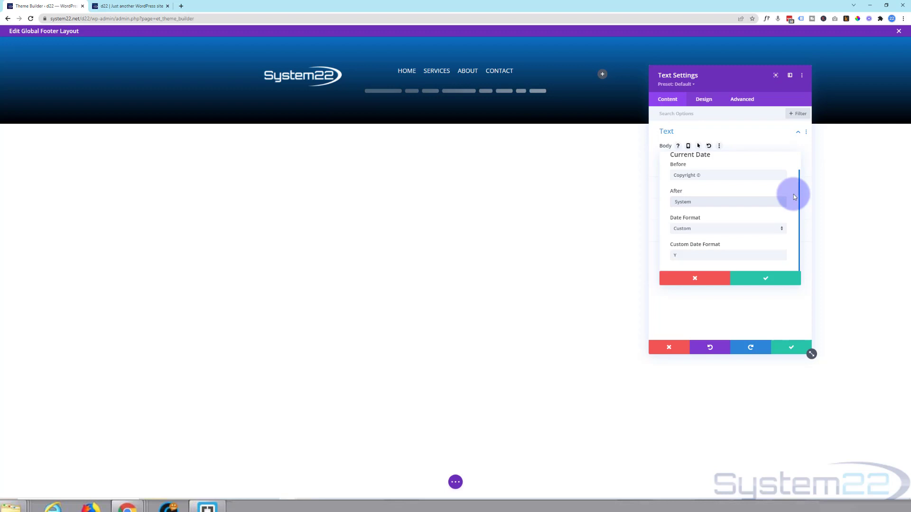
text(22)
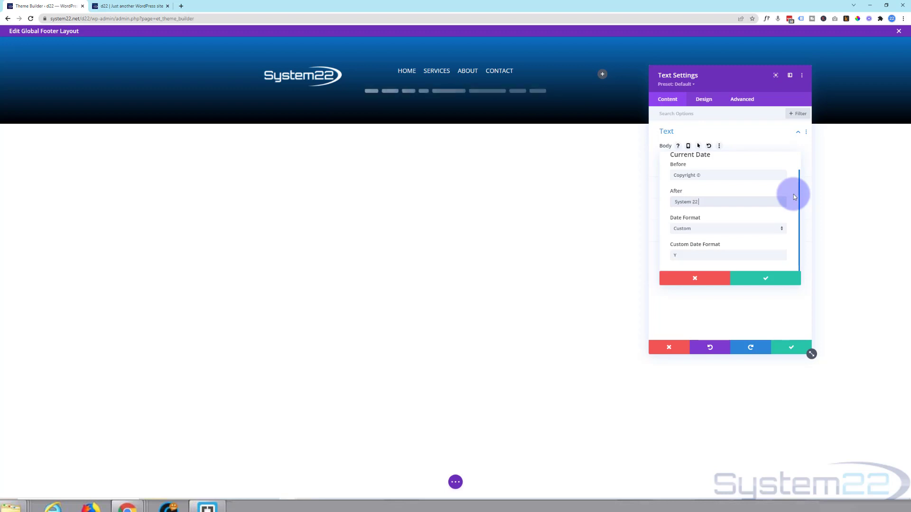
text(All)
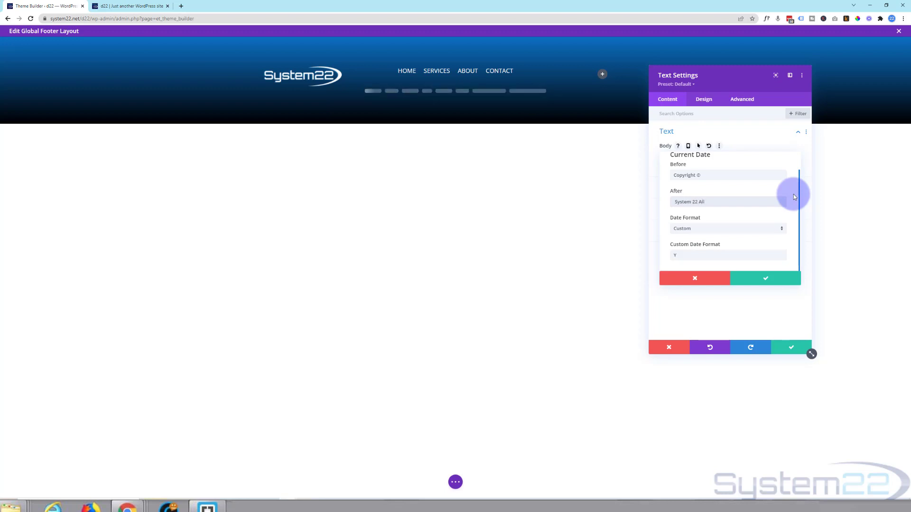
text(Rights Reserved)
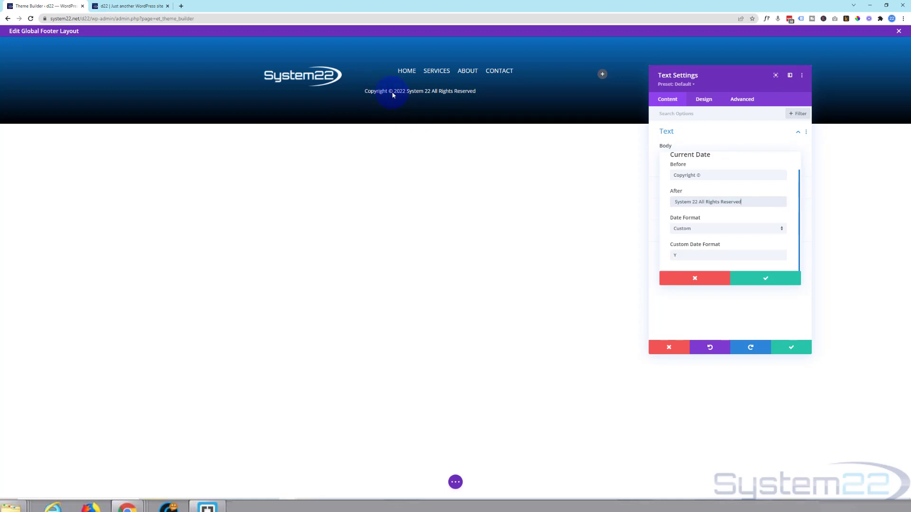
mouse_move(401, 76)
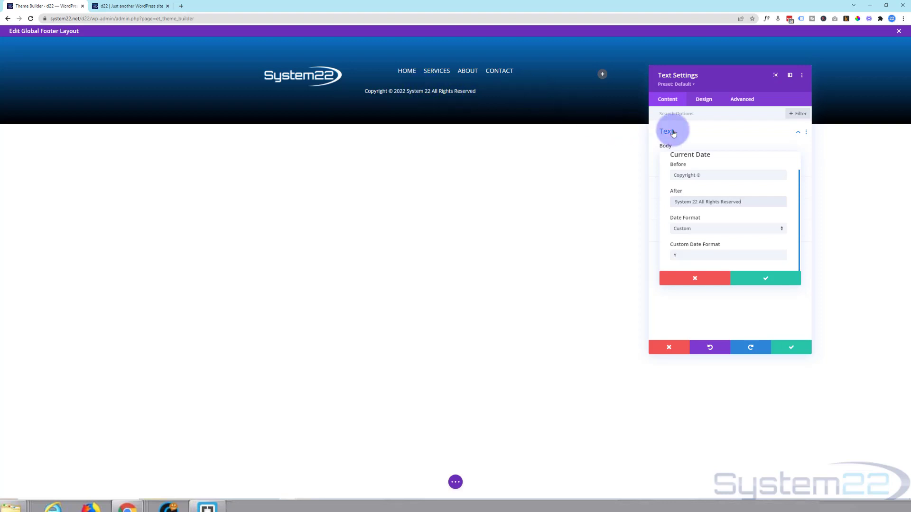
click(765, 278)
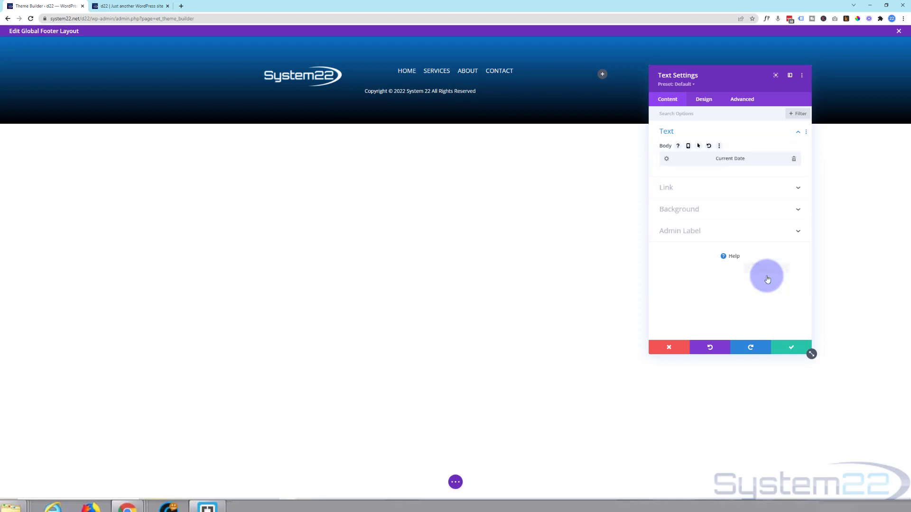
Step: Center-align the copyright text module and close its settings
click(703, 99)
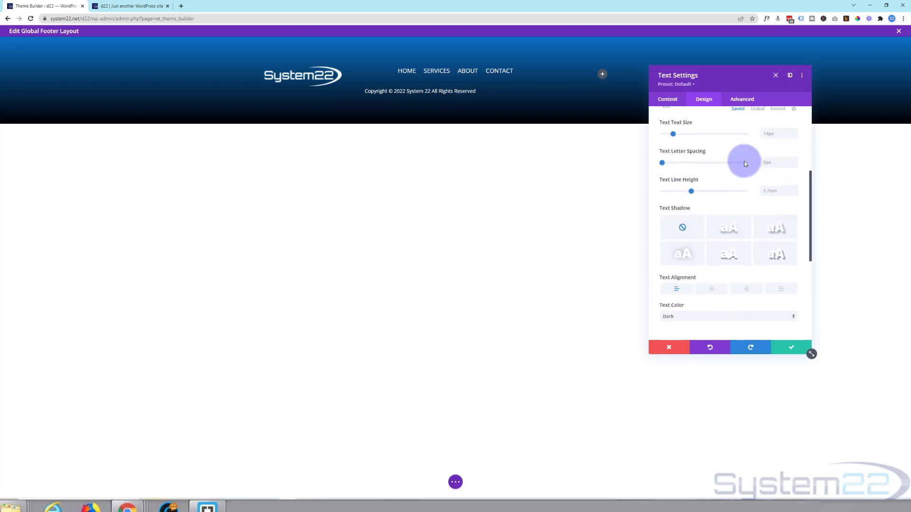
scroll(down, 3)
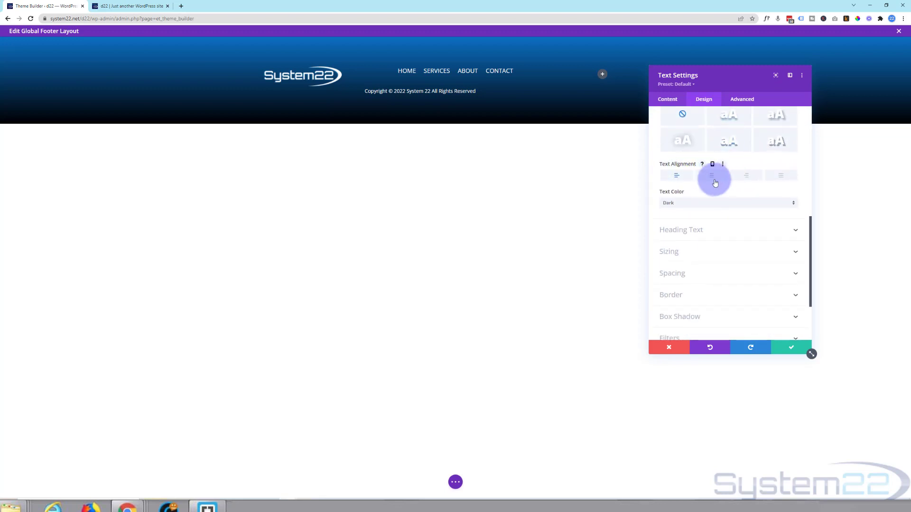
click(712, 175)
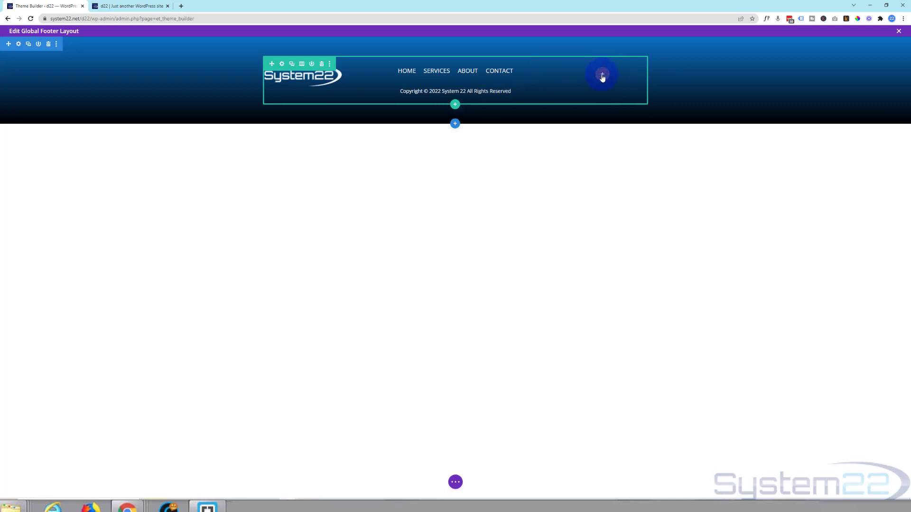
click(601, 75)
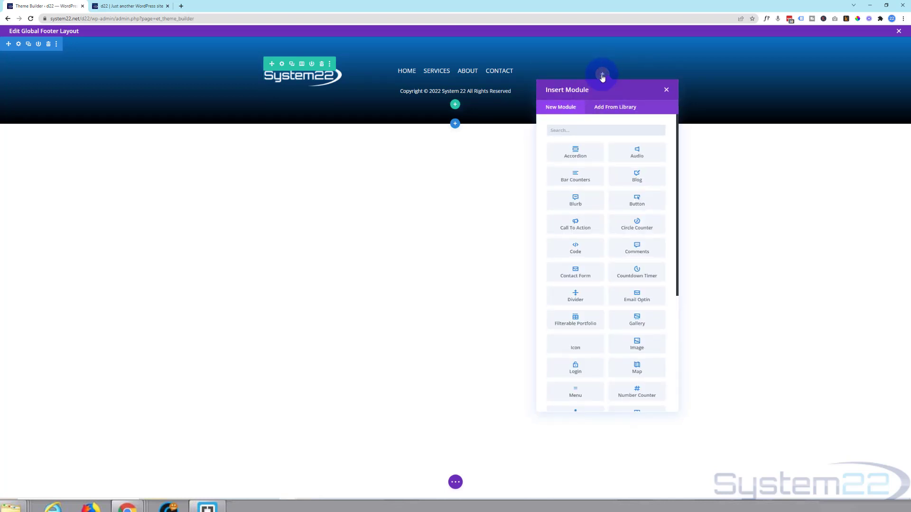
mouse_move(613, 190)
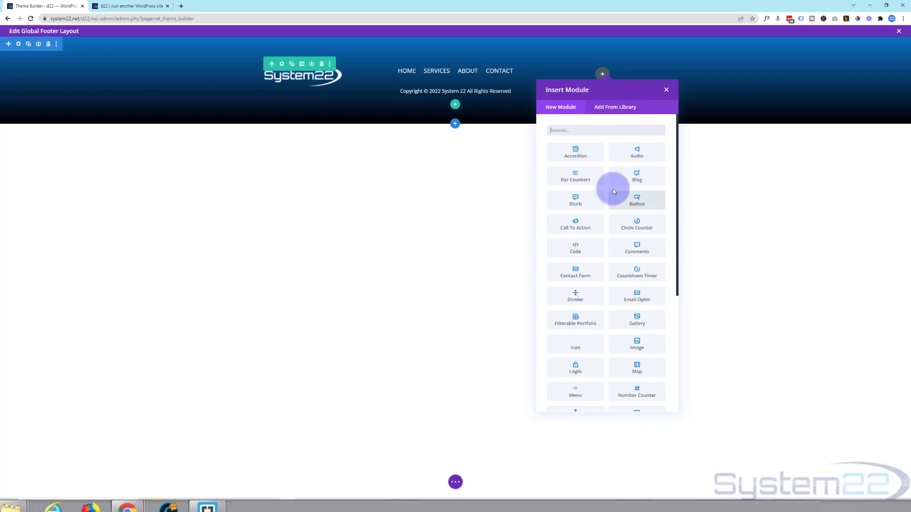
Step: Insert a Social Media Follow module into the footer's right column
scroll(down, 3)
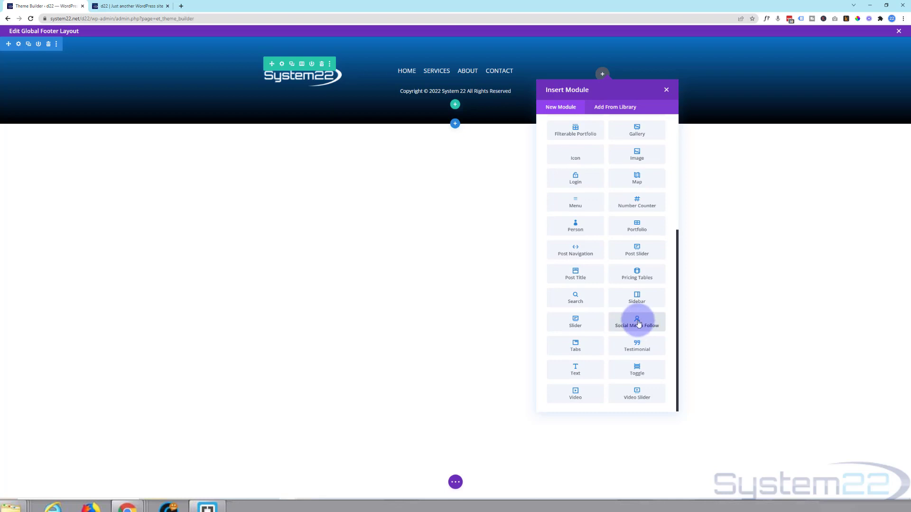
click(636, 322)
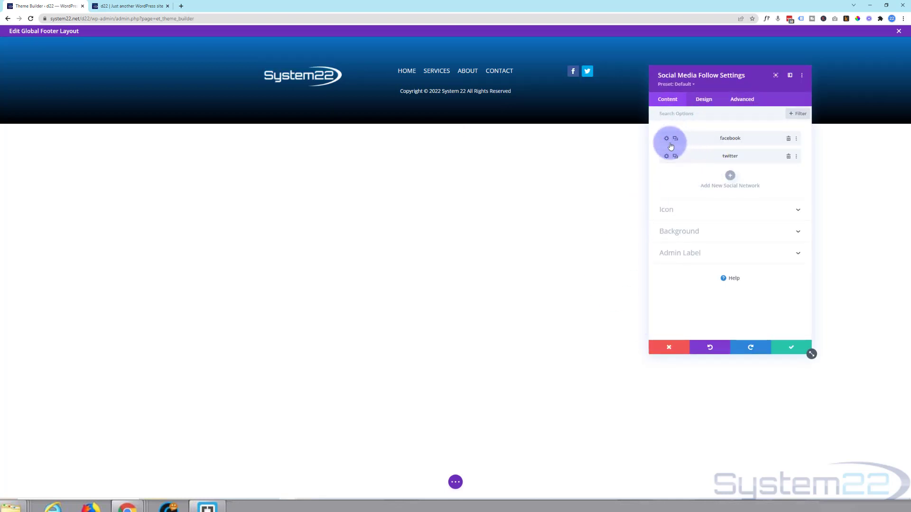
Step: Link Facebook to '#', add YouTube and Instagram networks, and save the module
click(665, 138)
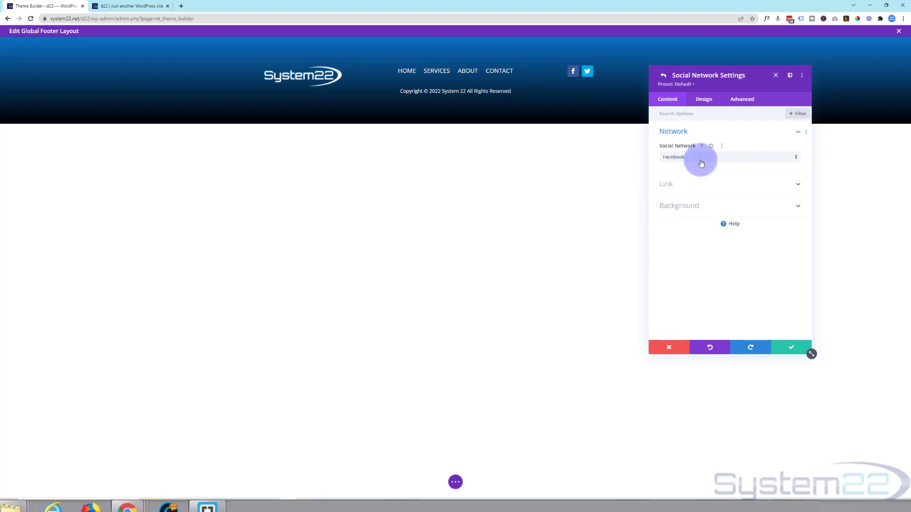
click(666, 183)
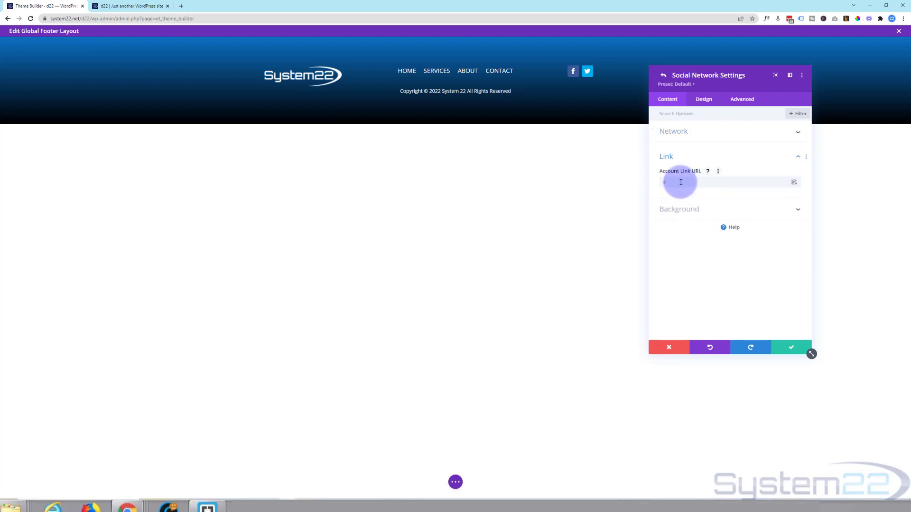
text(#)
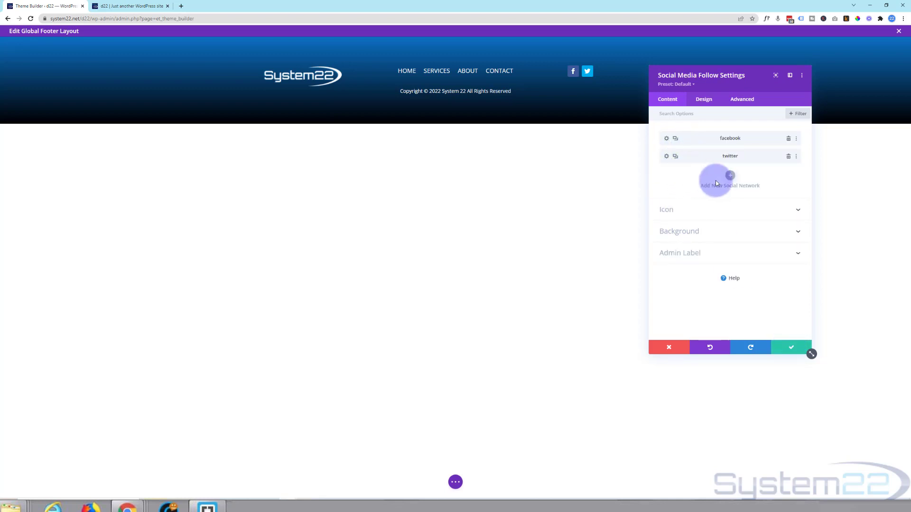
click(730, 180)
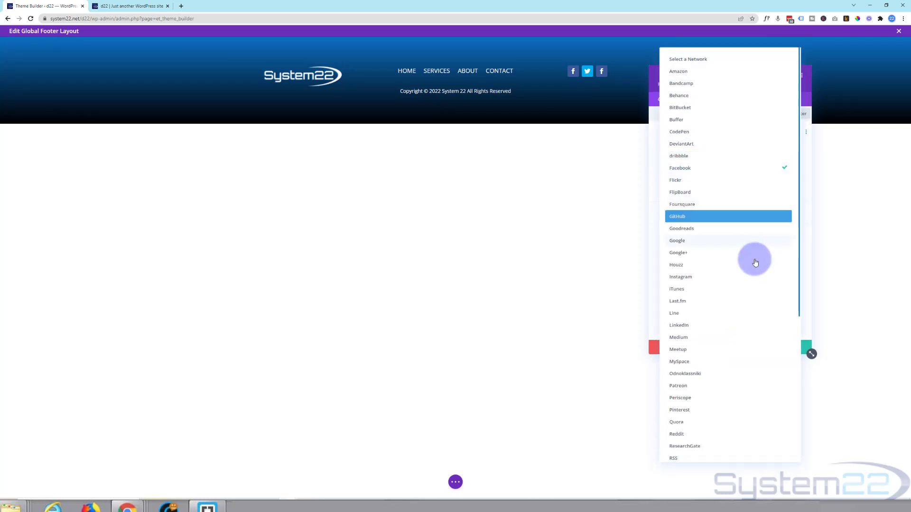
scroll(down, 3)
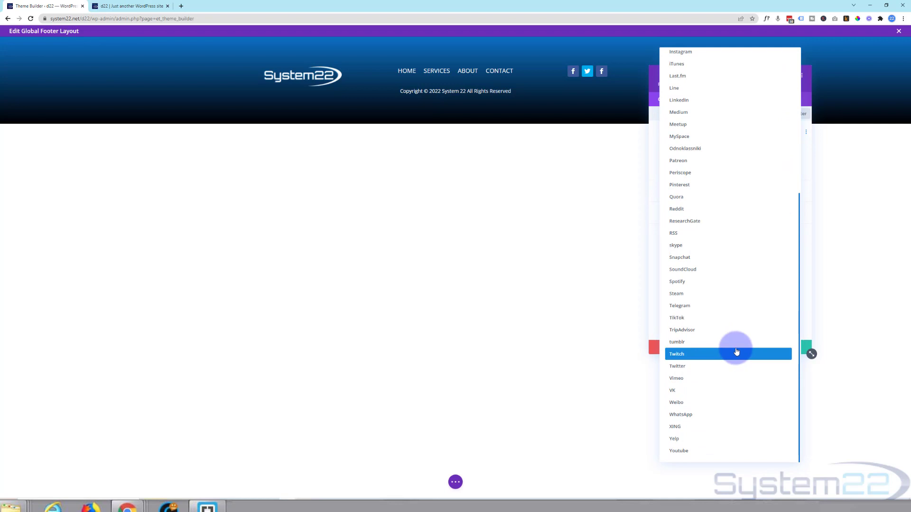
mouse_move(710, 430)
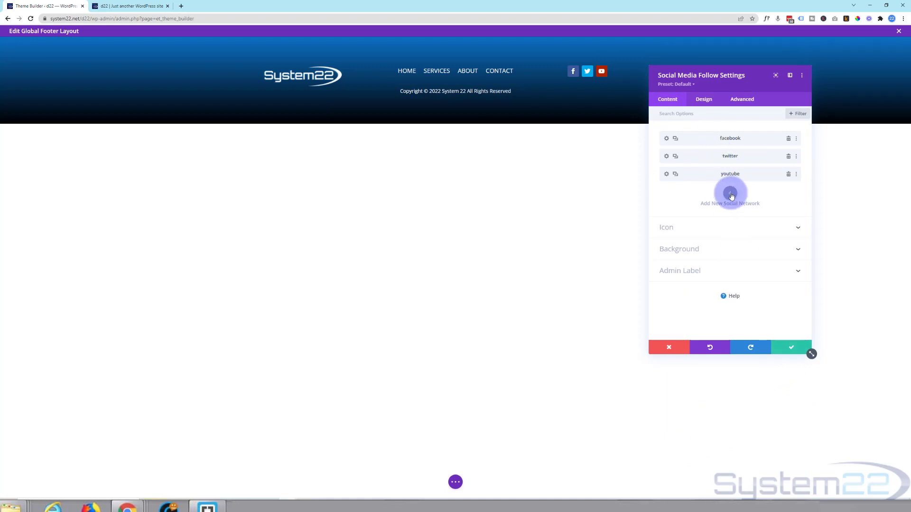
click(730, 193)
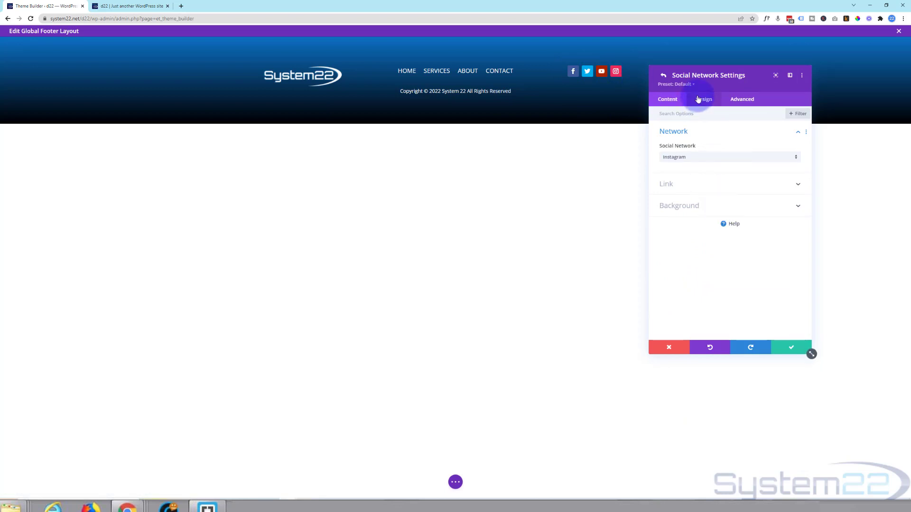
click(704, 99)
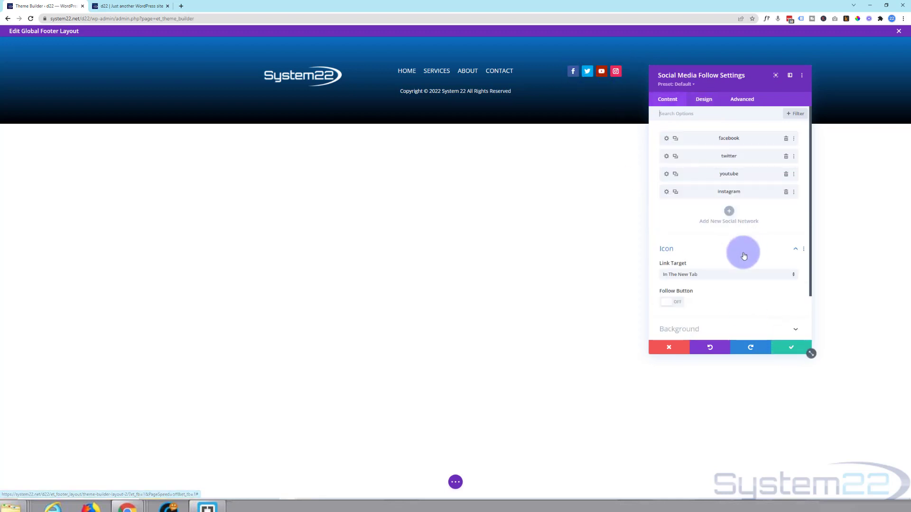
mouse_move(791, 347)
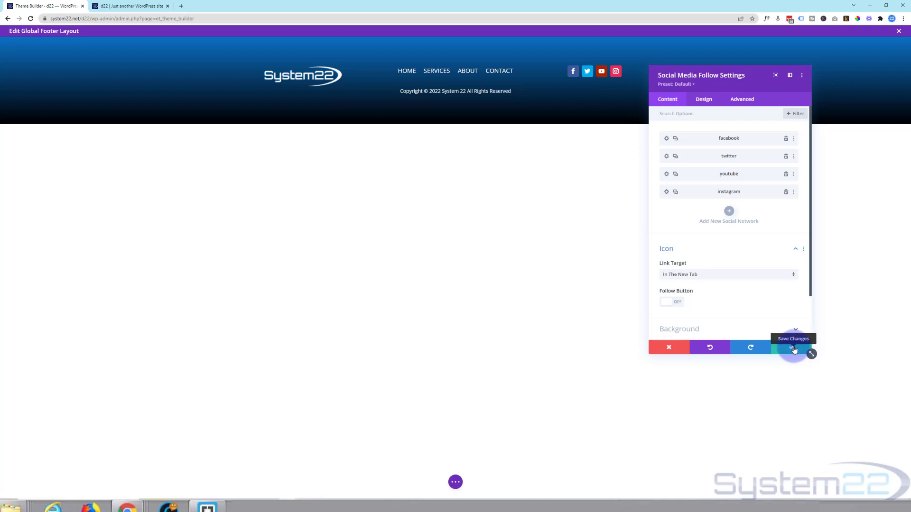
click(793, 348)
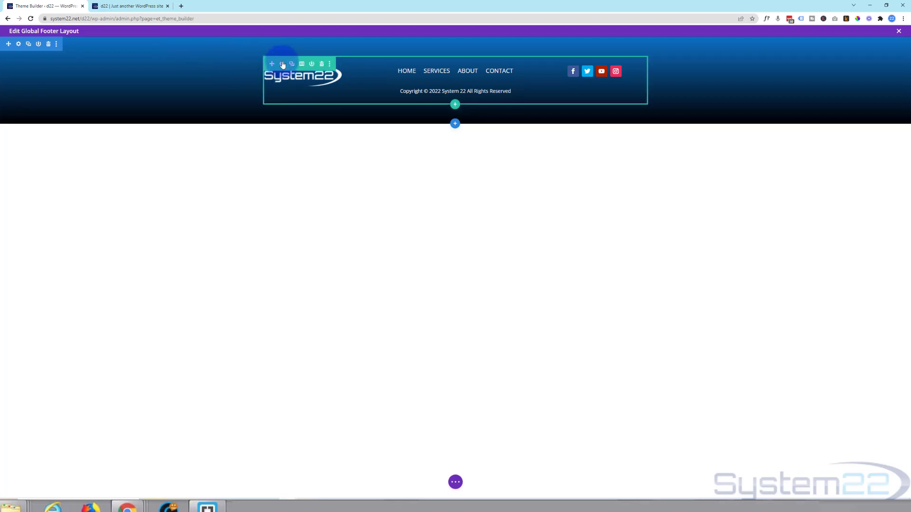
Step: Set the footer row's width and max width to 100% in Design > Sizing
click(281, 64)
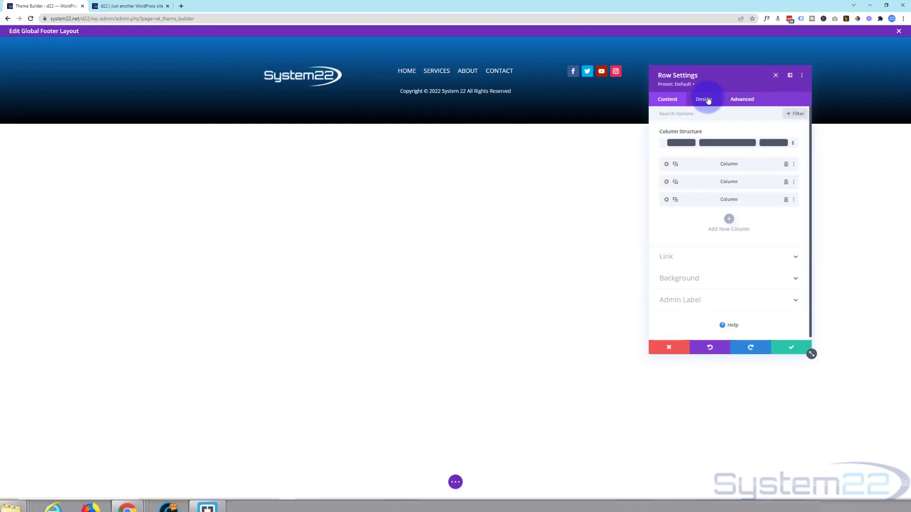
click(703, 99)
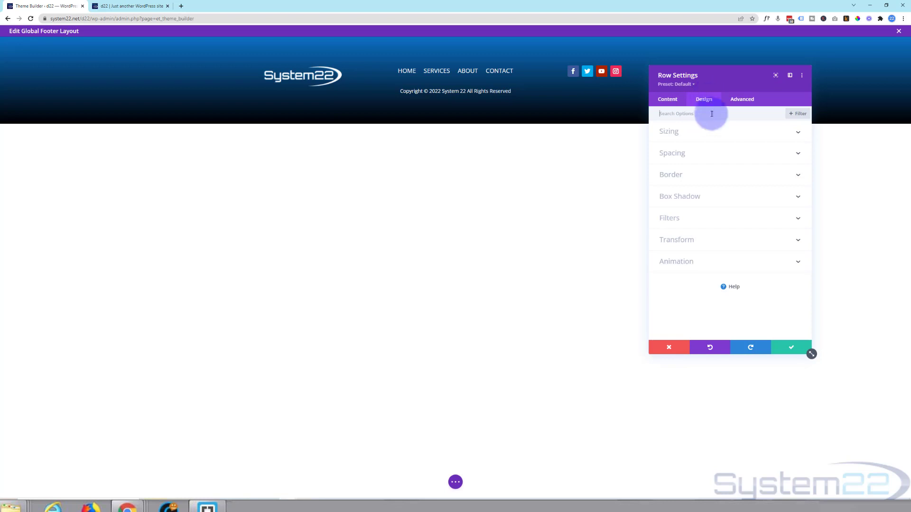
click(669, 132)
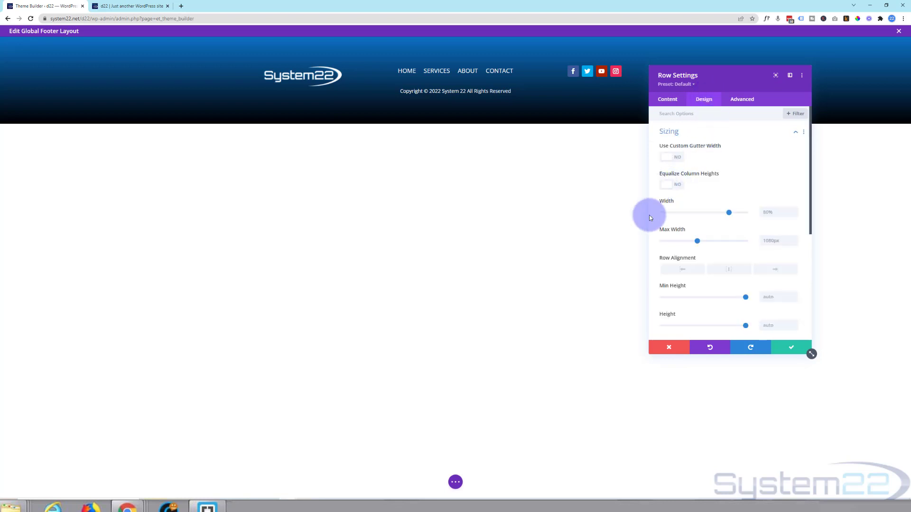
drag(730, 212, 747, 212)
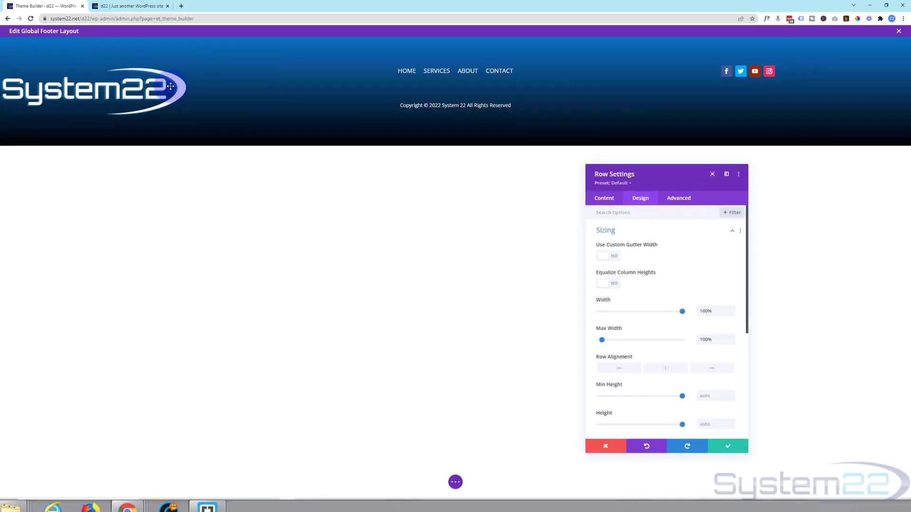
mouse_move(900, 52)
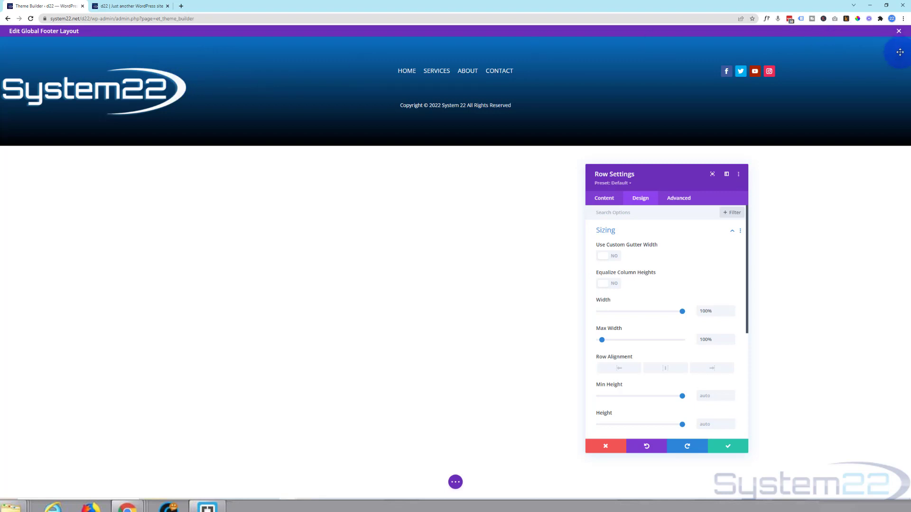
mouse_move(744, 51)
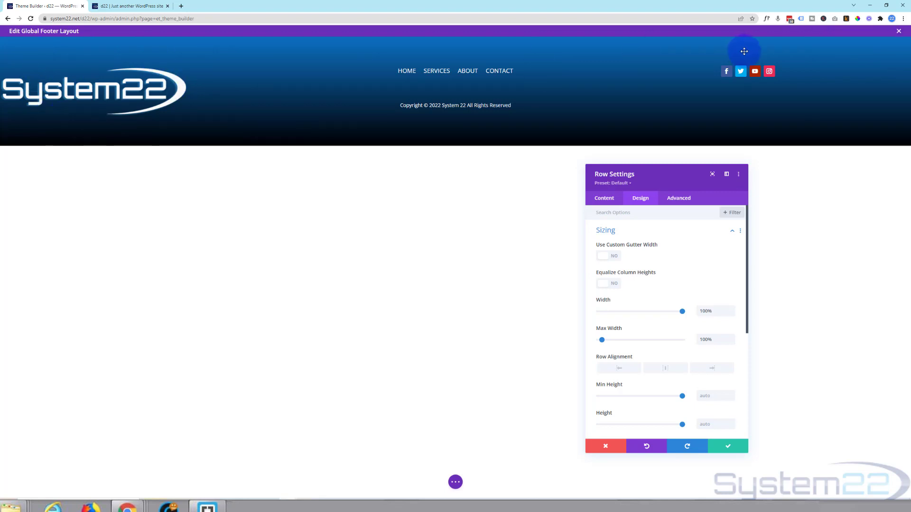
mouse_move(4, 85)
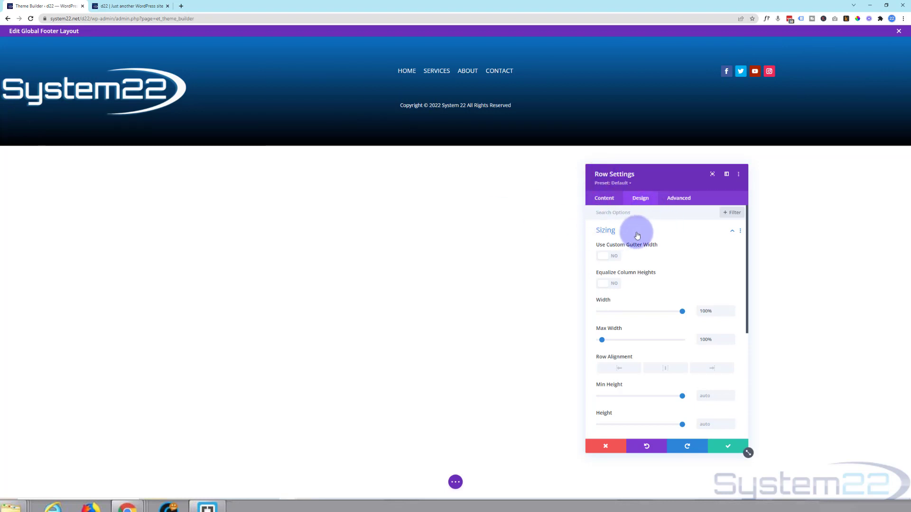
Step: Give the footer row 10% left and right padding and save the row settings
click(606, 231)
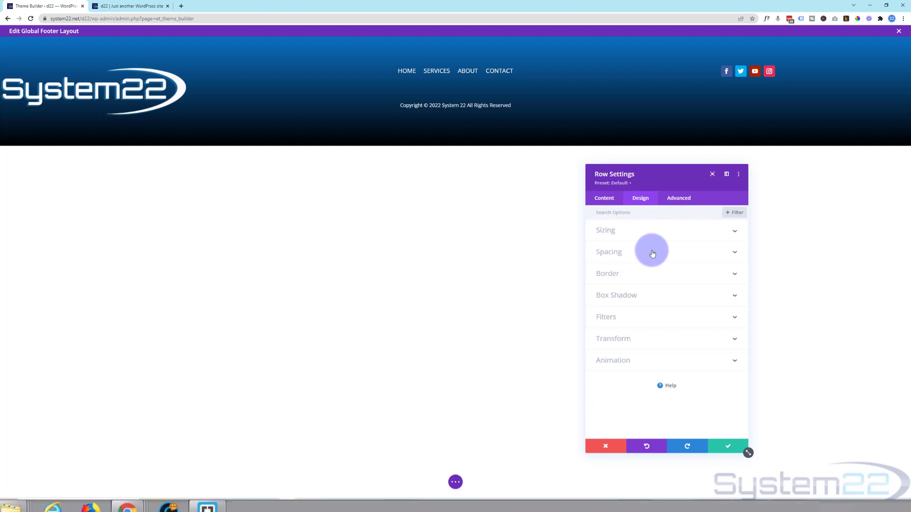
click(609, 252)
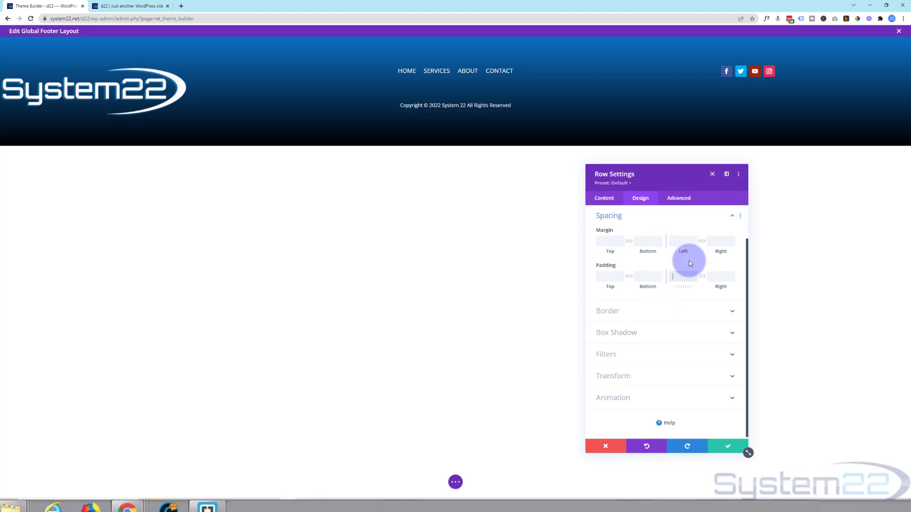
text(10px)
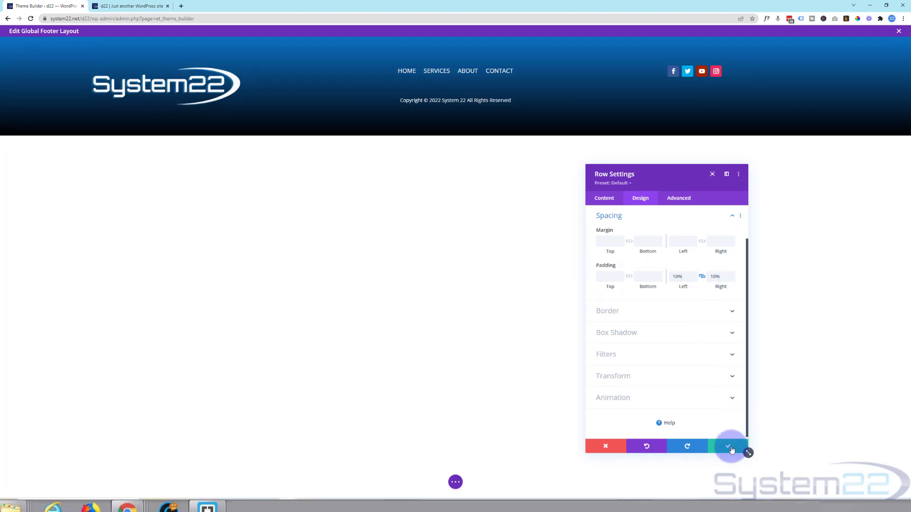
click(730, 446)
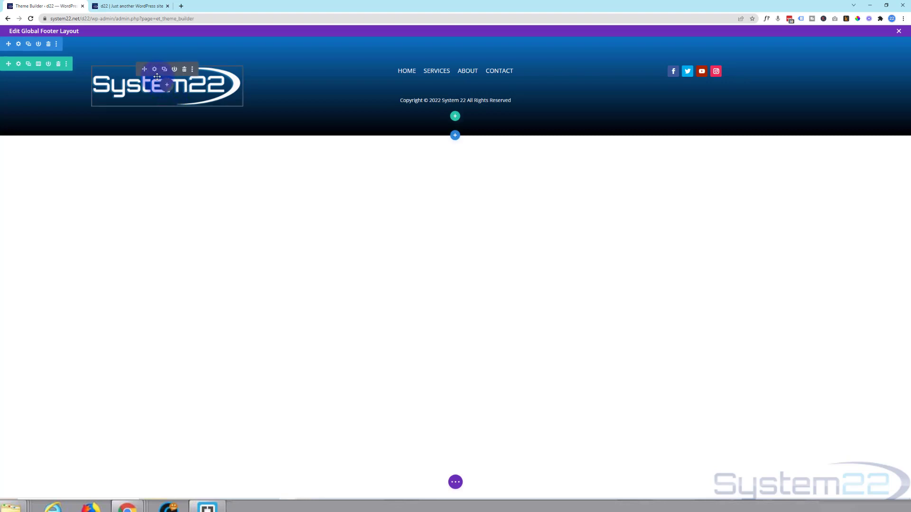
Step: Shrink the System22 footer logo to 59% width in Design > Sizing
click(154, 69)
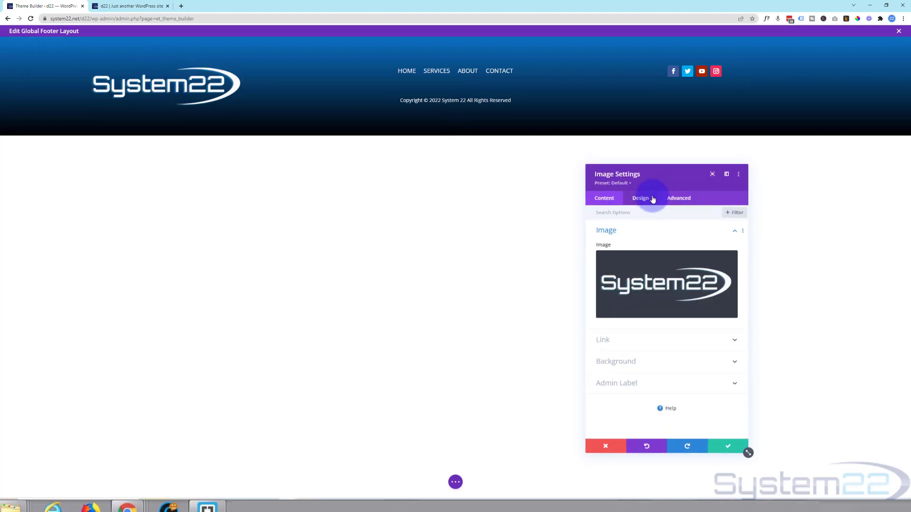
click(640, 198)
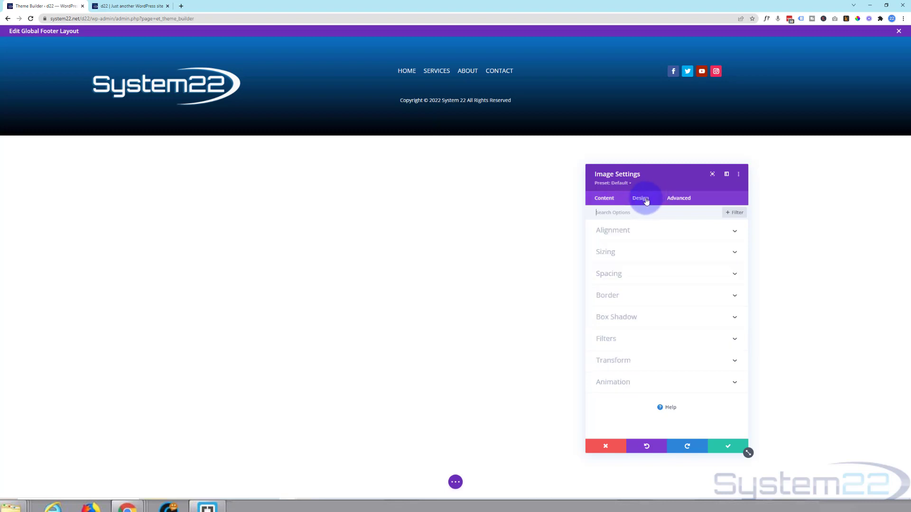
click(606, 252)
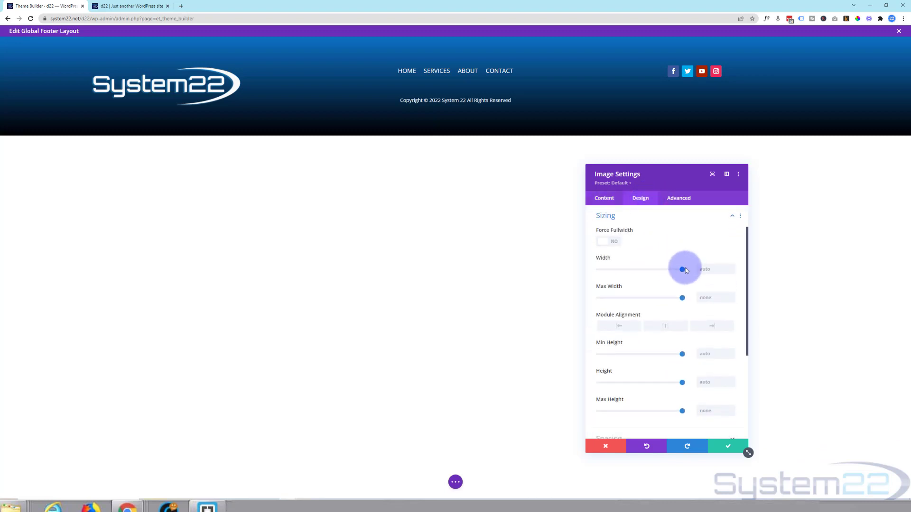
drag(681, 269, 672, 269)
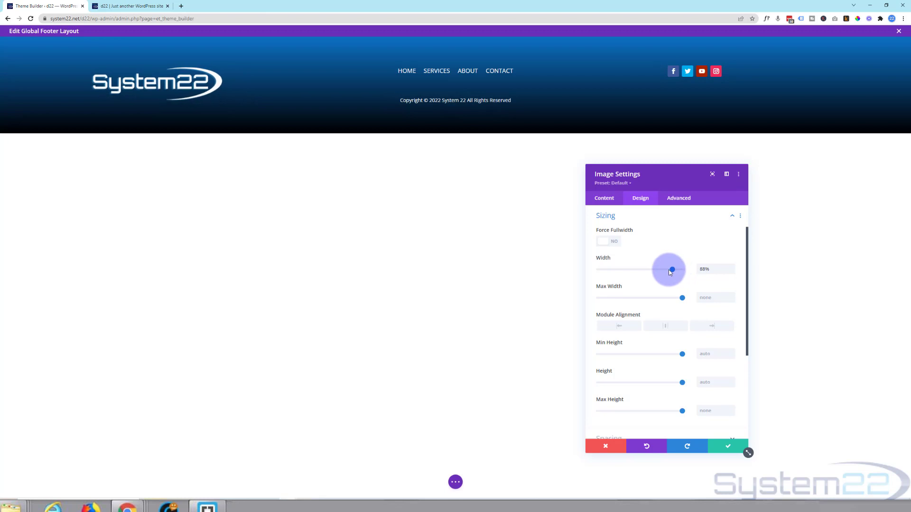
drag(671, 271, 649, 271)
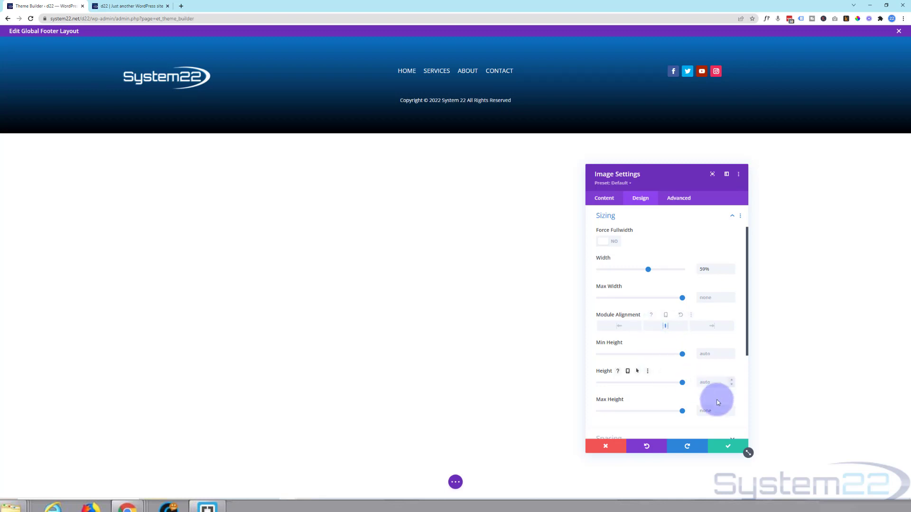
click(728, 446)
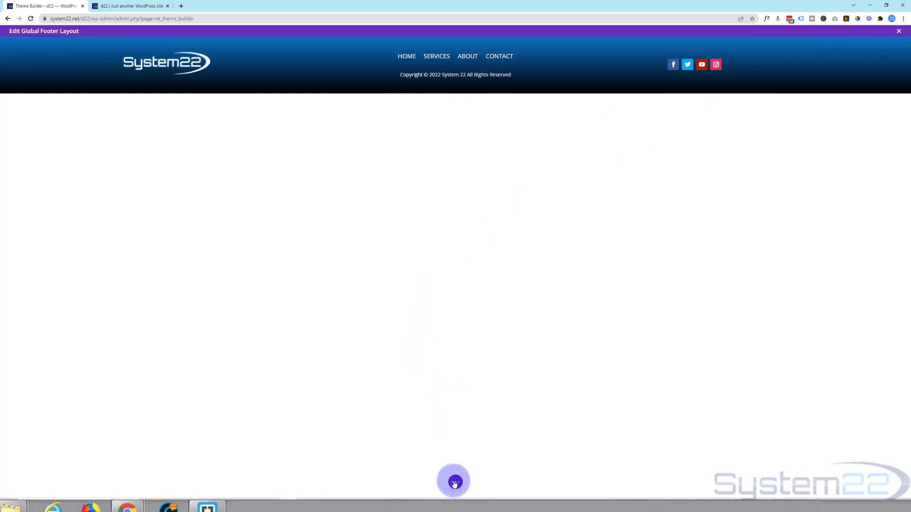
Step: Exit the footer visual builder and switch to the live site's browser tab
click(454, 482)
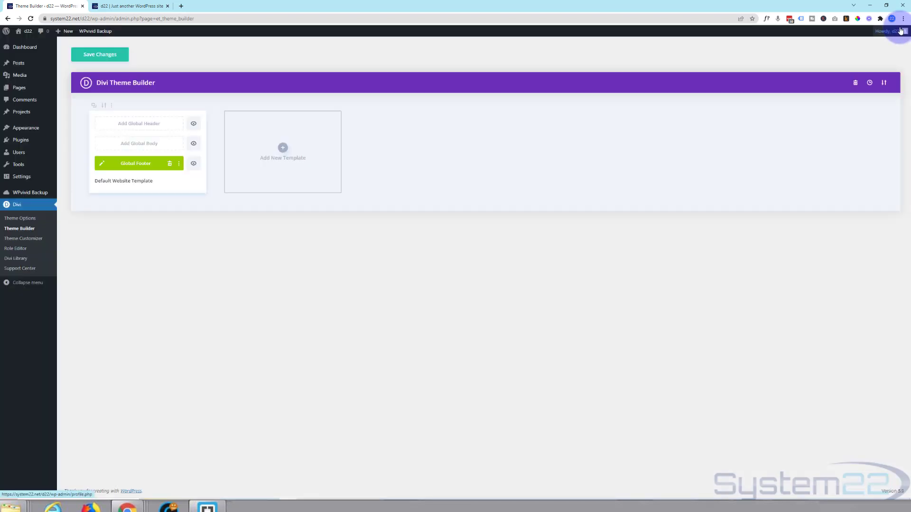
click(99, 55)
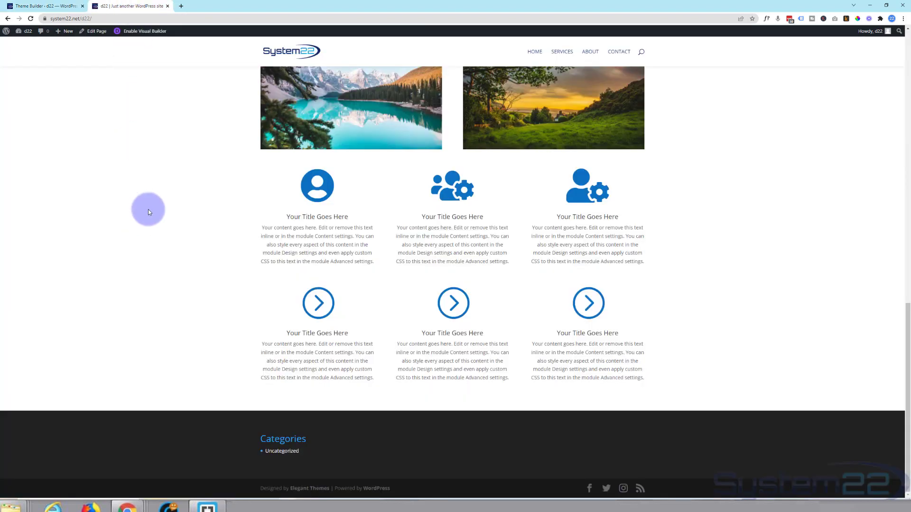
Step: Refresh the live page to display the new blue-to-black System22 footer
click(6, 32)
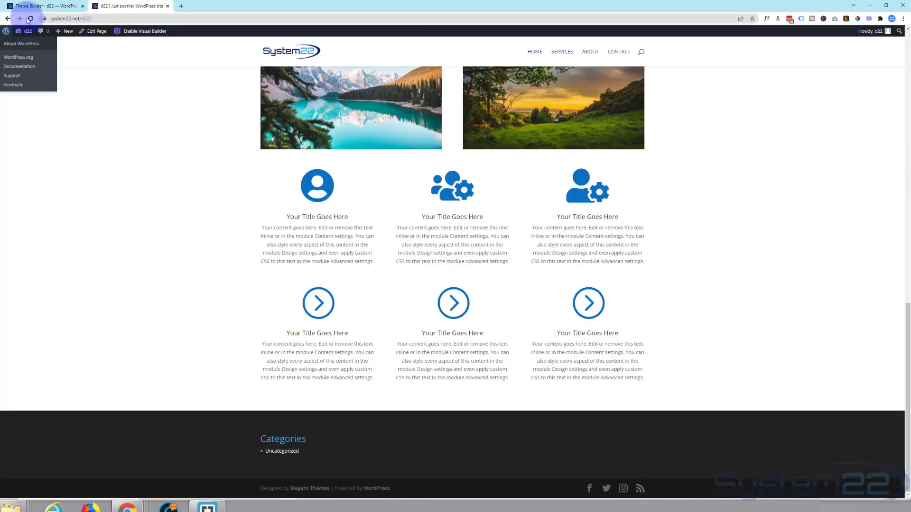
click(29, 19)
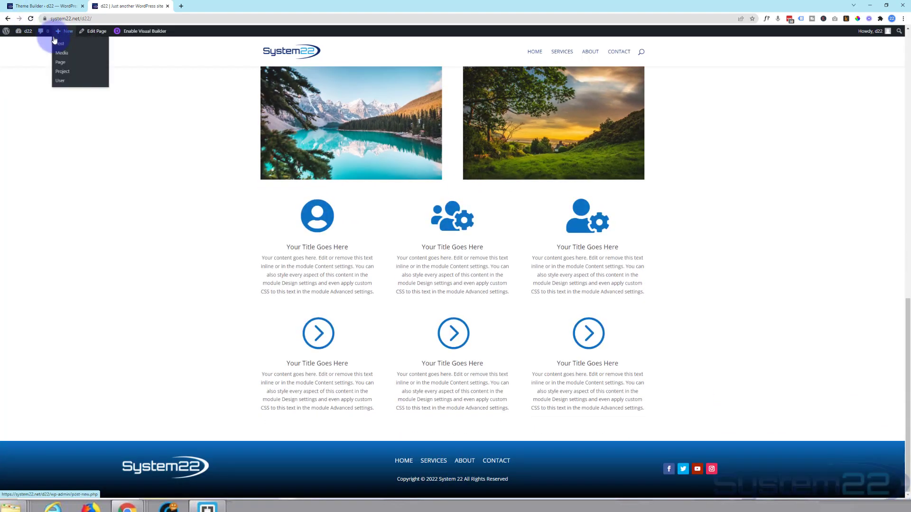
click(100, 266)
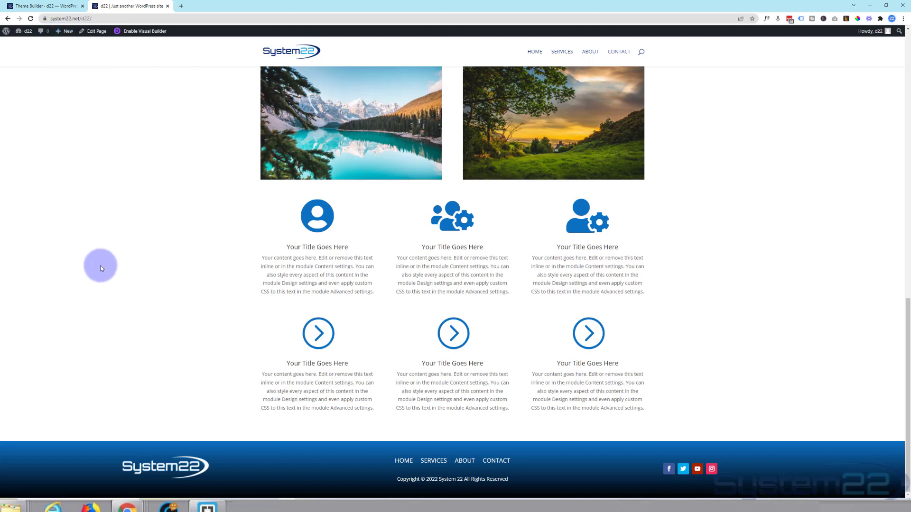
mouse_move(116, 327)
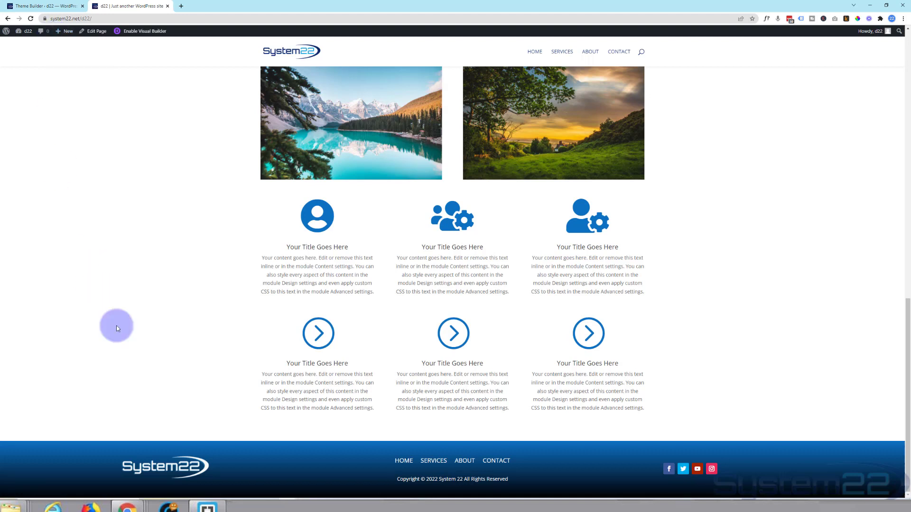
mouse_move(464, 461)
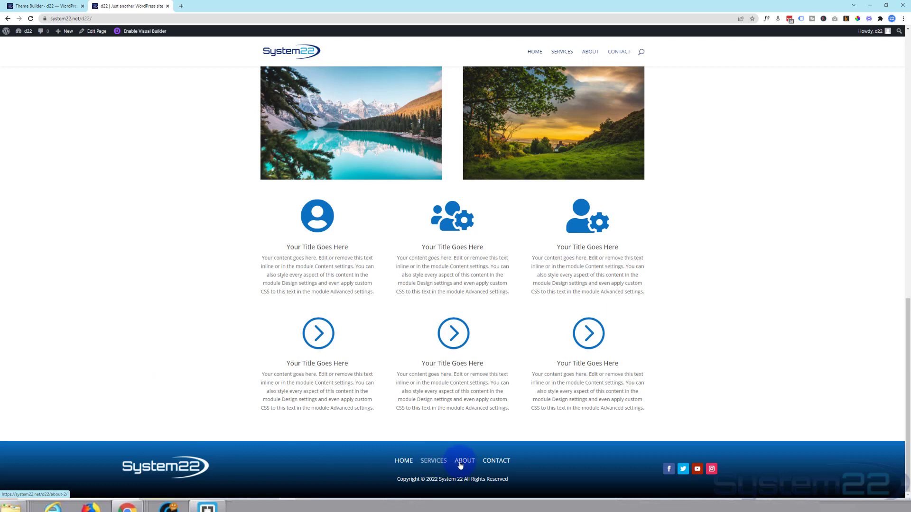
mouse_move(759, 355)
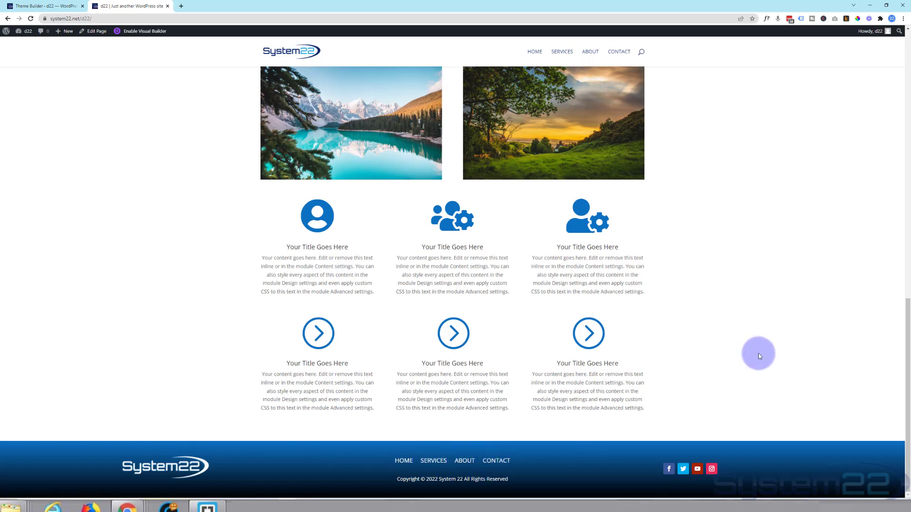
mouse_move(763, 354)
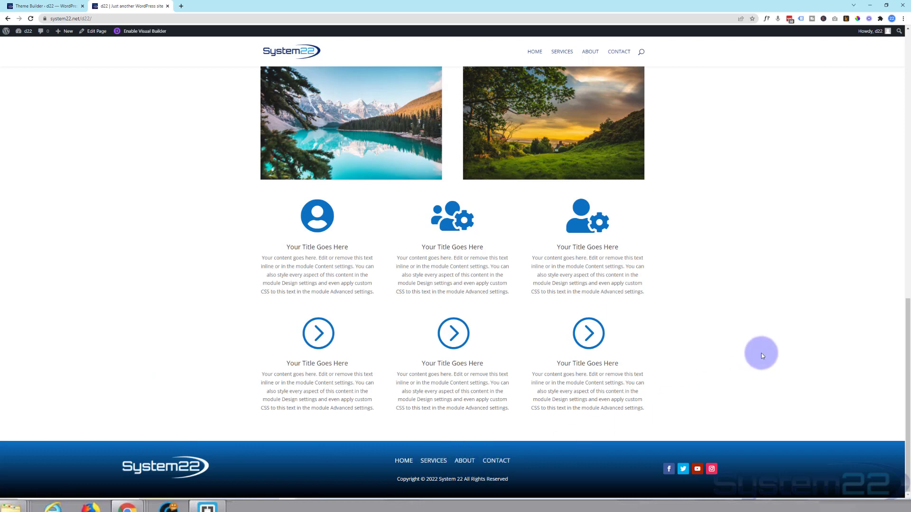